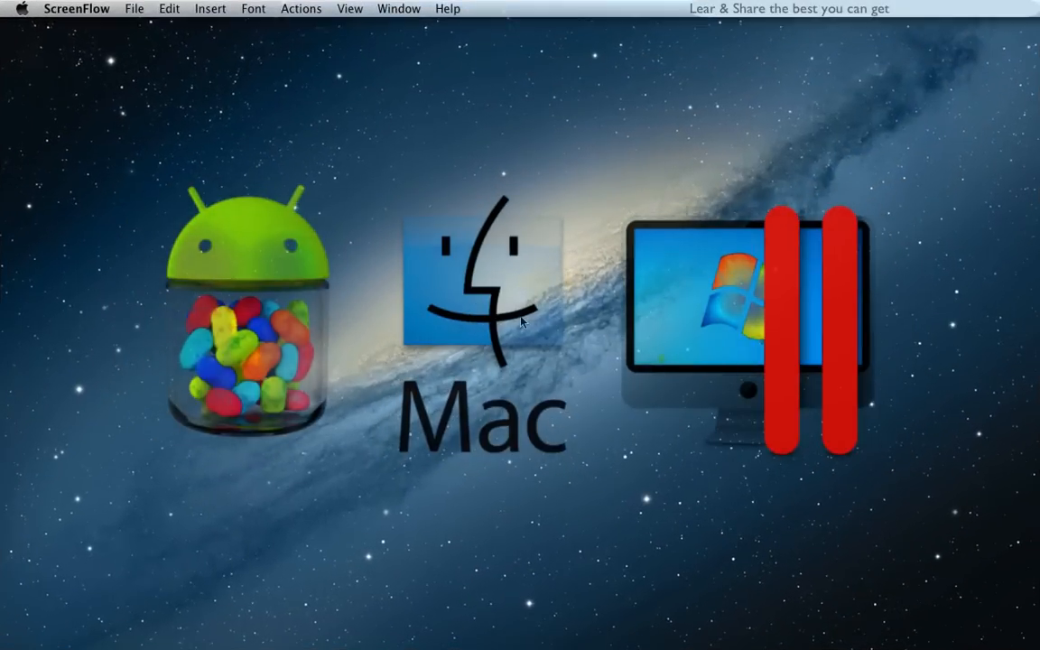
Search Spotlight for 'sa' so Safari appears as the top hit.
type("sa")
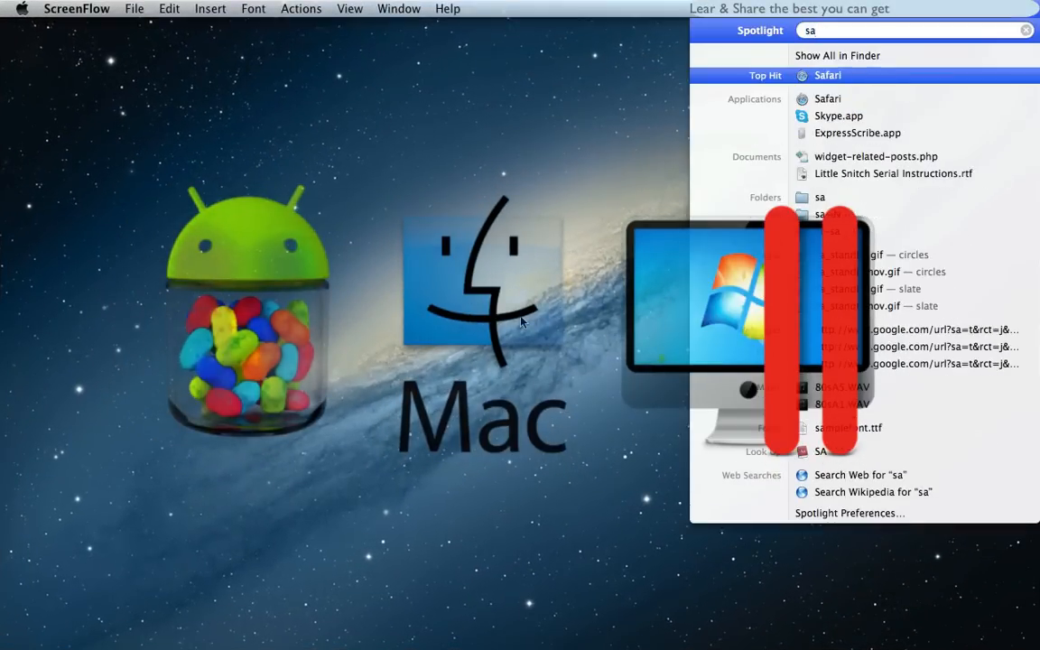
Launch Safari and start downloading the android-x86-4.2-20130228.iso image.
left_click(827, 74)
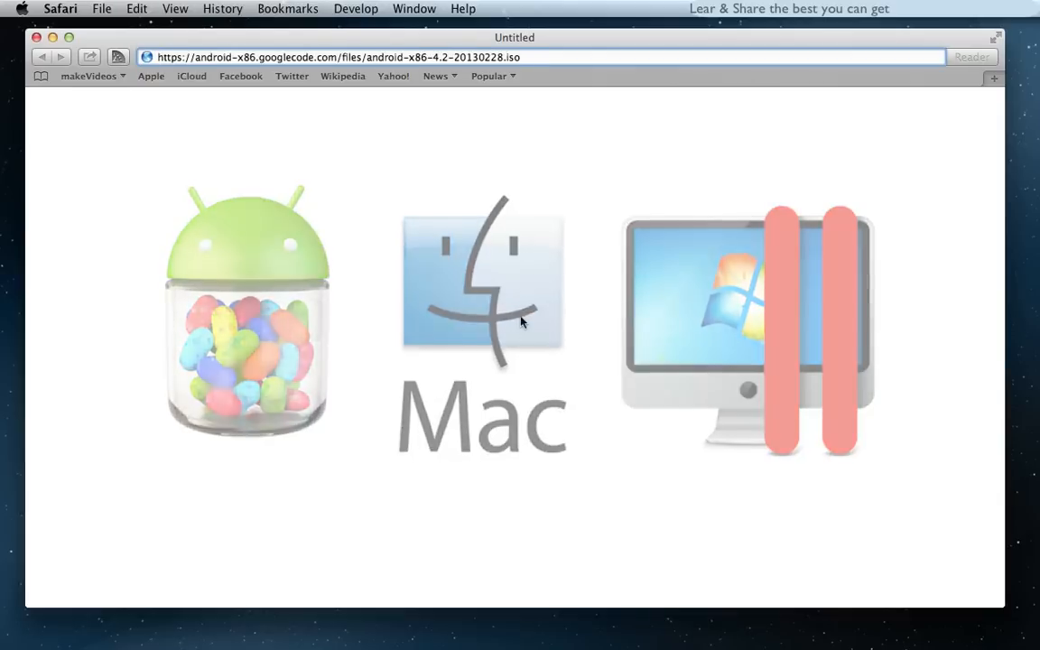
left_click(986, 57)
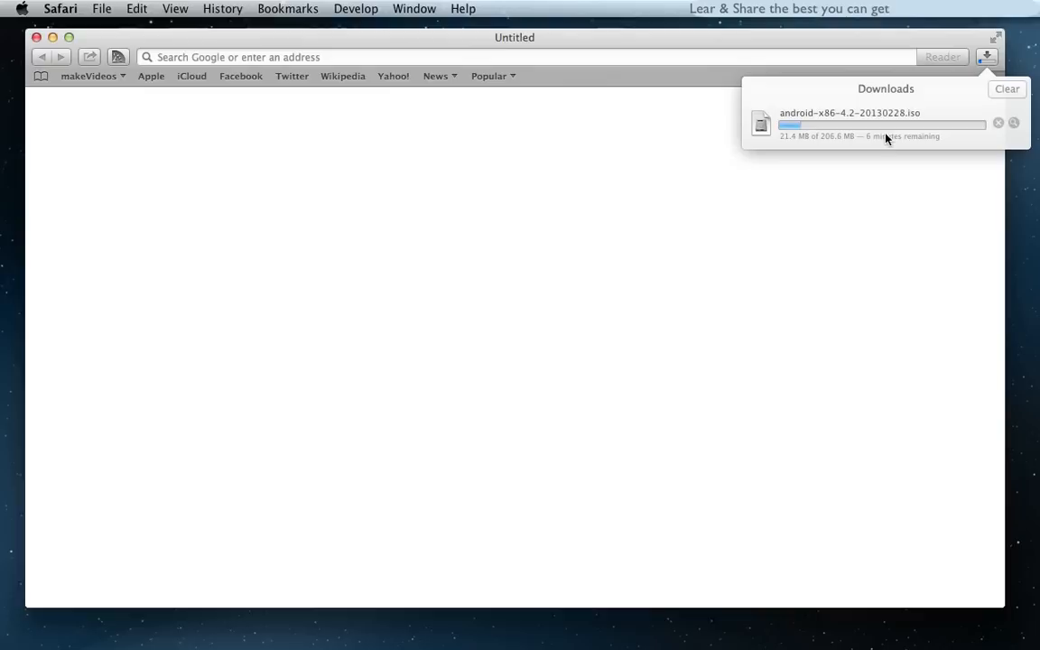
mouse_move(908, 116)
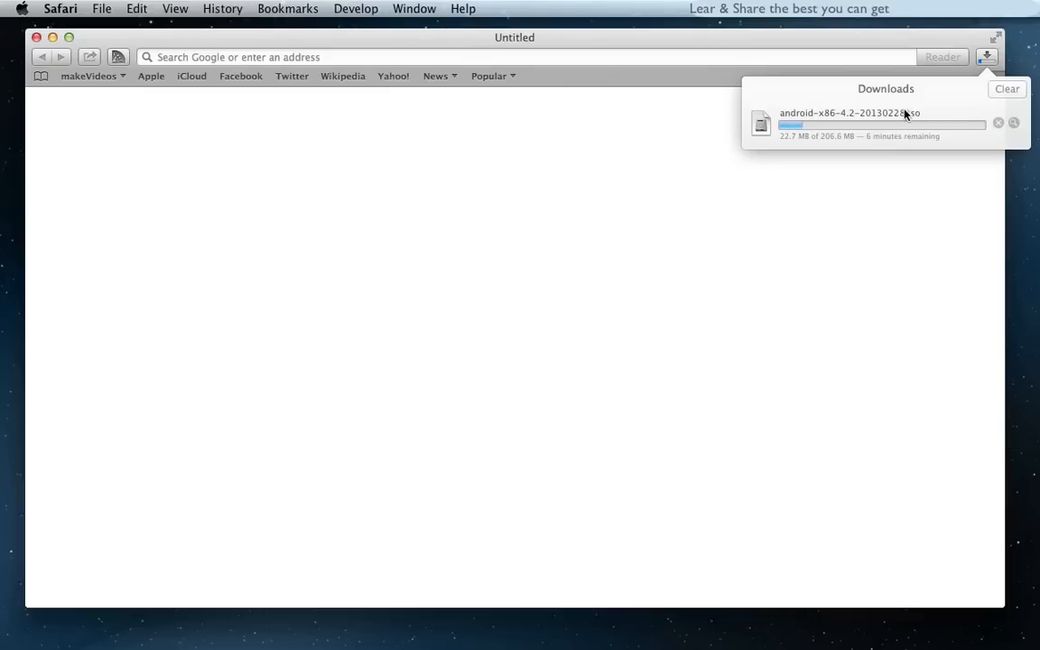
type("p")
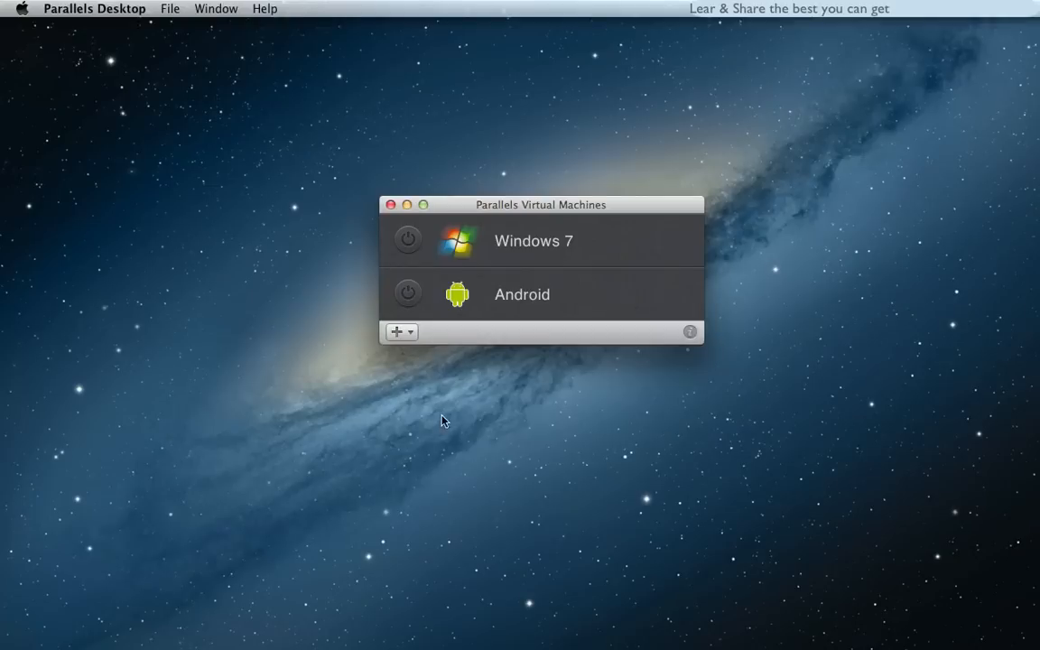
Start a new VM installing from DVD or image file and list installation sources.
left_click(396, 331)
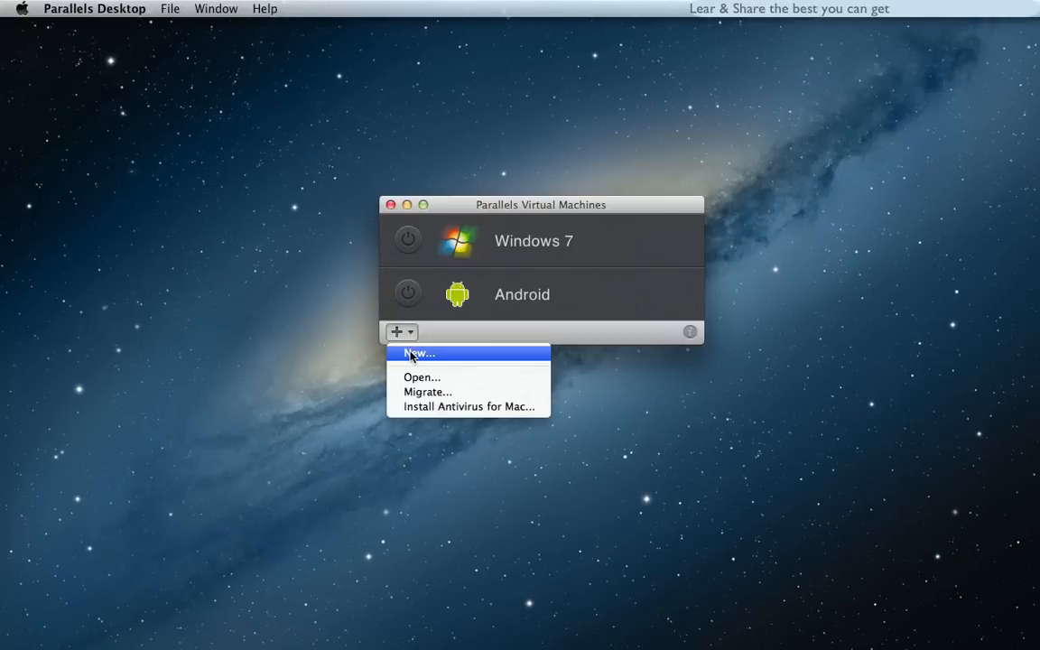
left_click(418, 353)
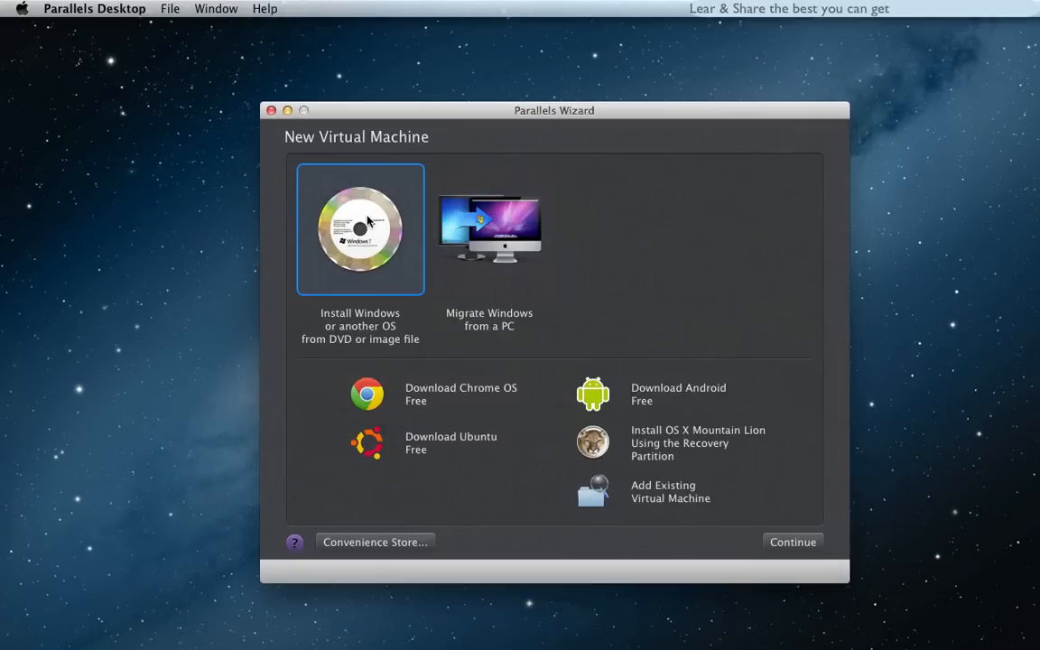
left_click(792, 541)
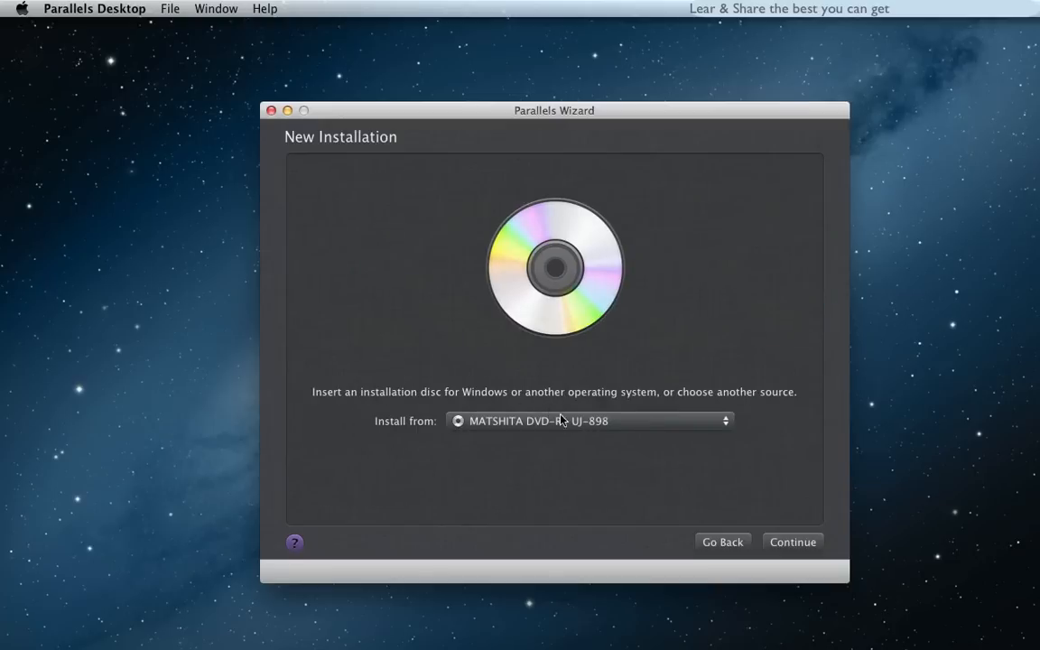
left_click(589, 420)
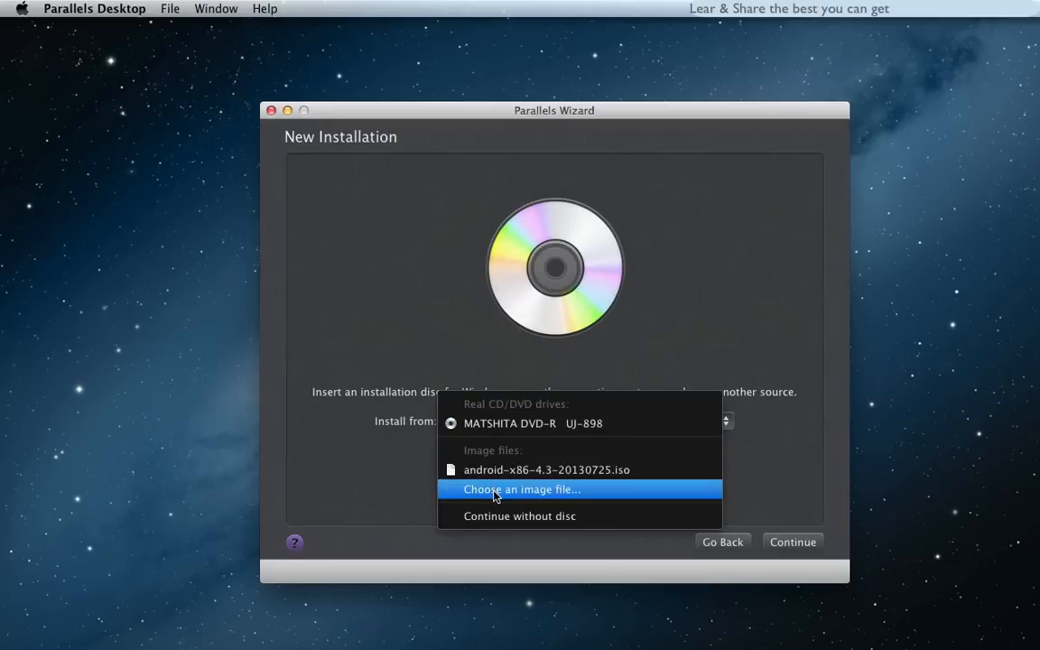
Use android-x86-4.3-20130725.iso from Downloads as the installation image and continue.
left_click(521, 489)
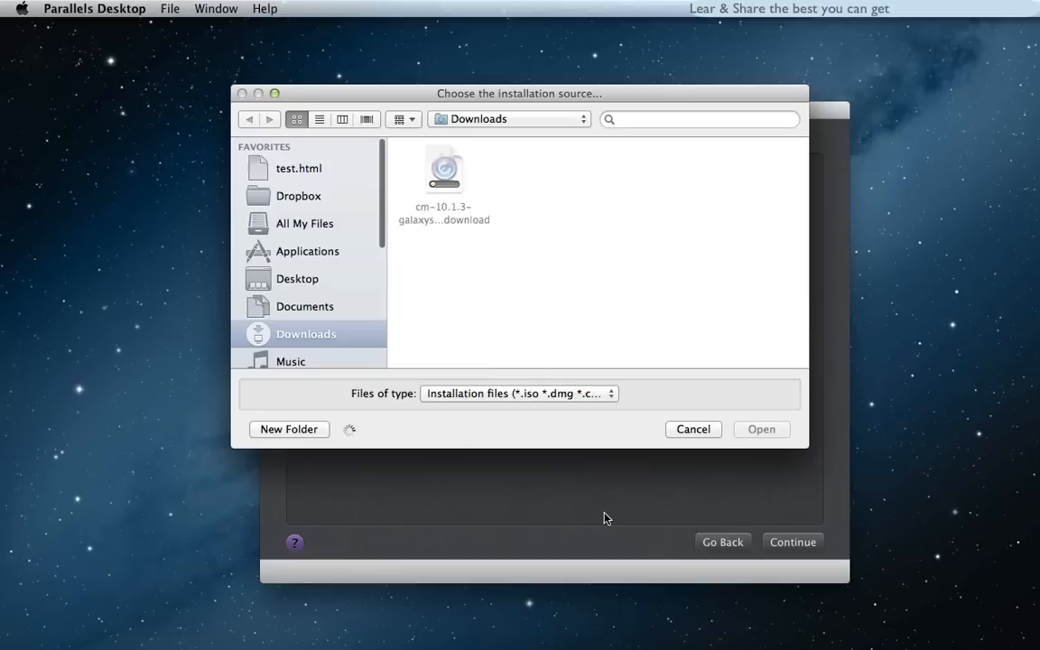
left_click(467, 170)
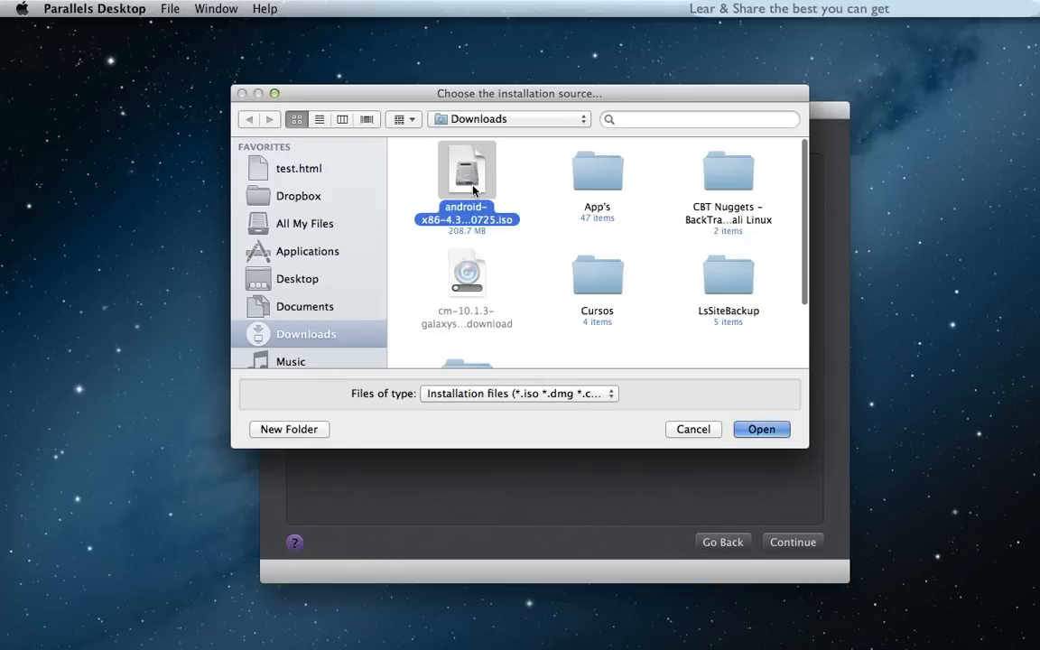
left_click(761, 429)
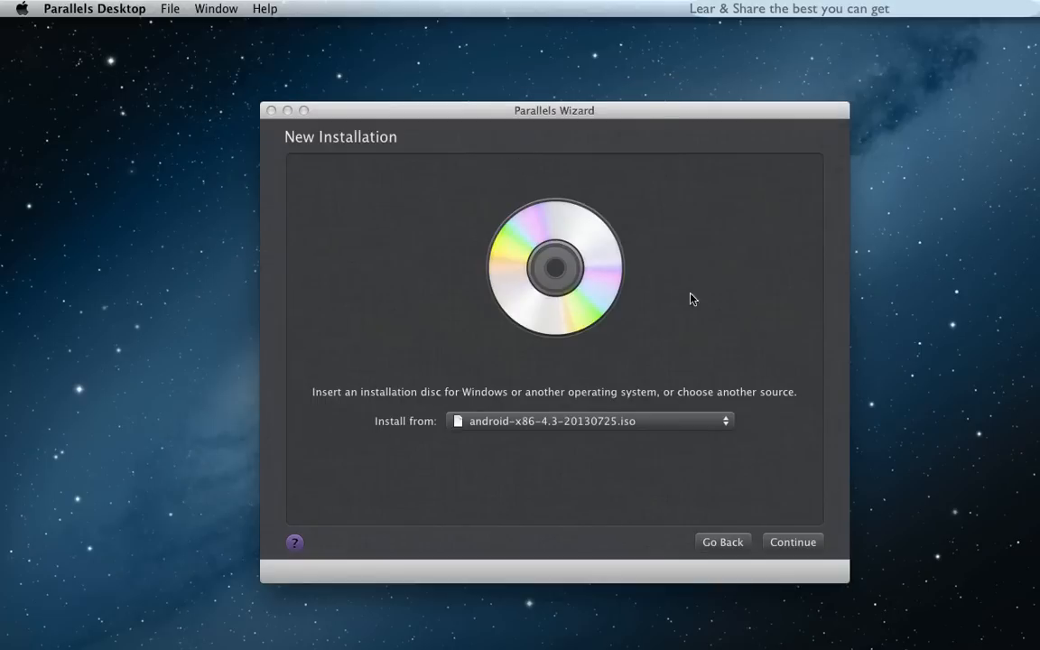
left_click(792, 542)
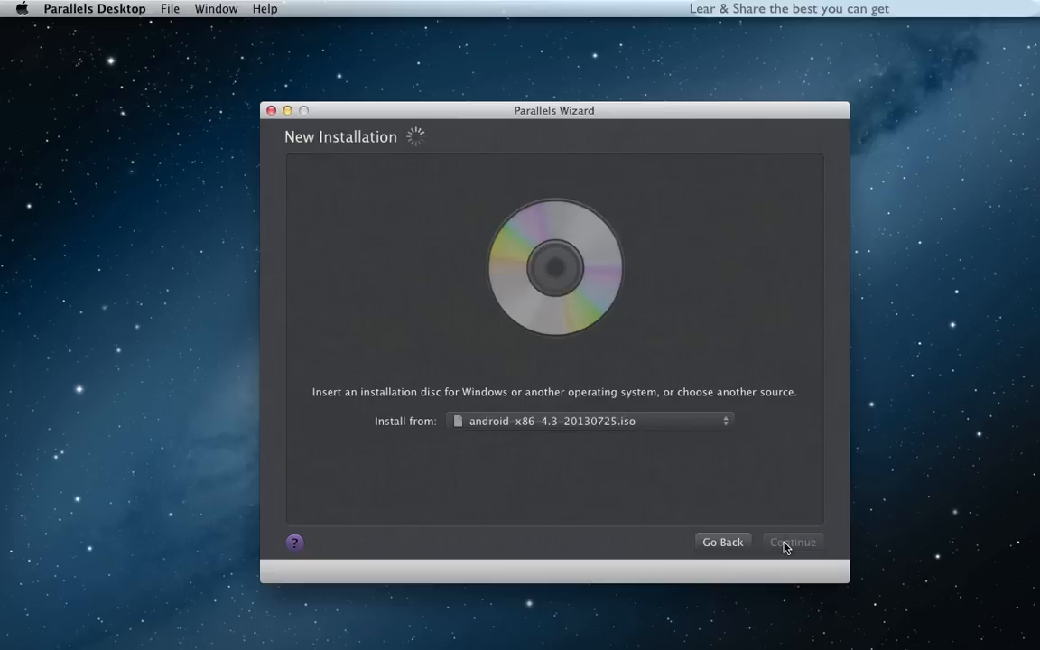
Set Android as the operating system after automatic detection fails.
left_click(792, 542)
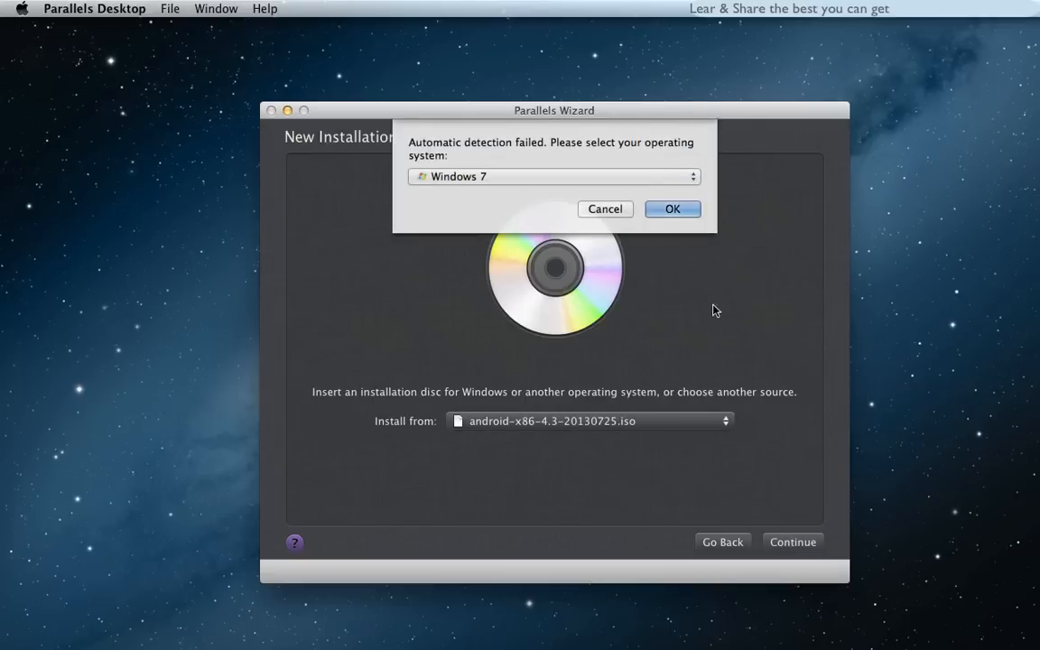
left_click(553, 176)
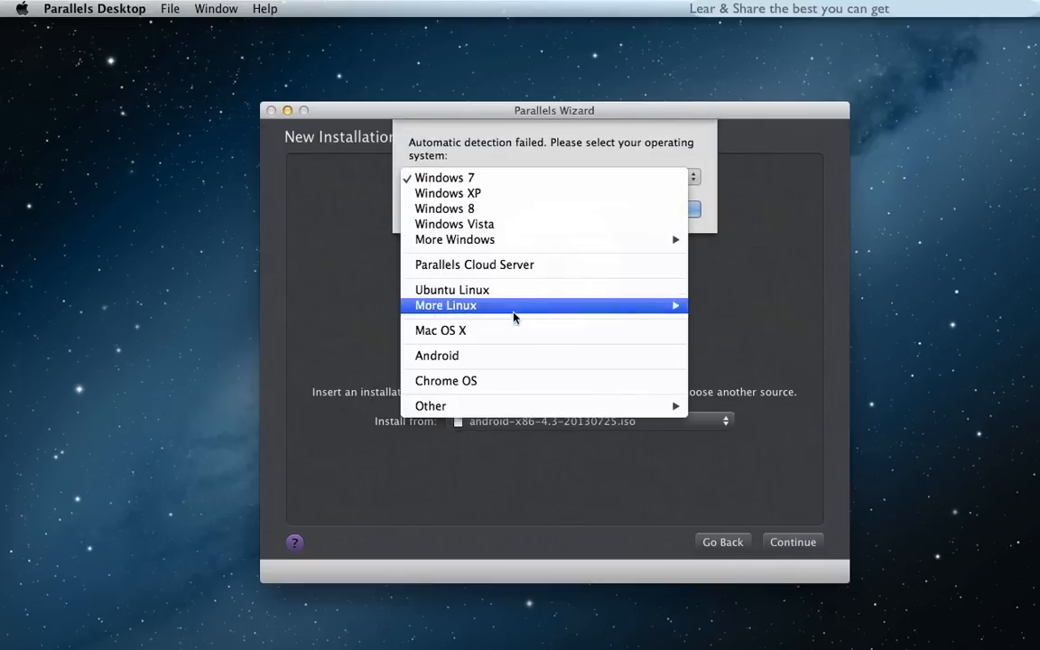
left_click(436, 355)
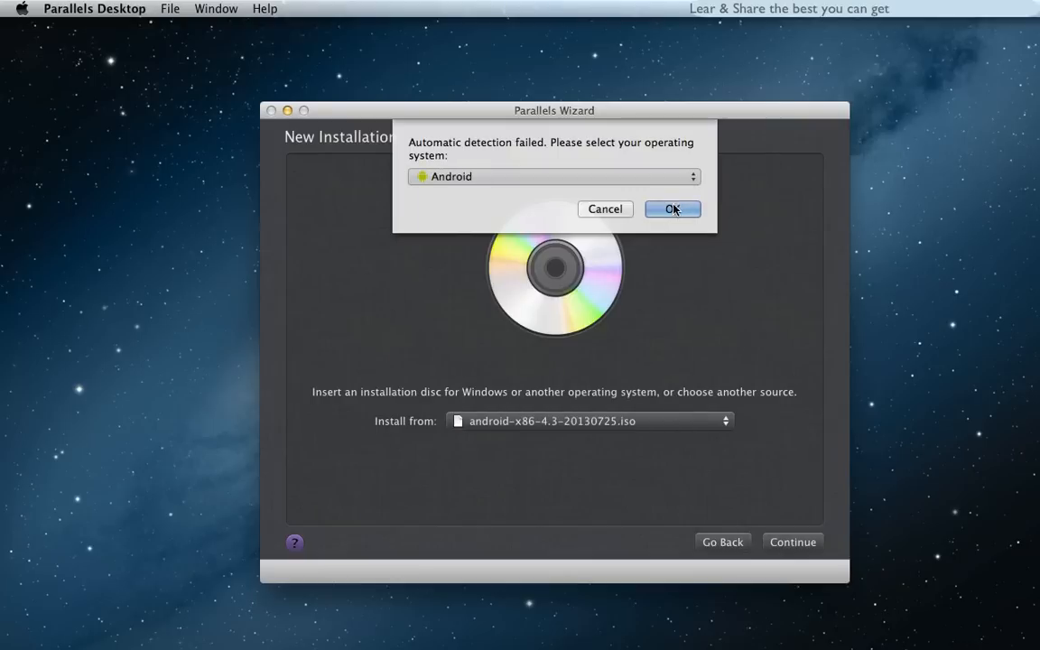
left_click(672, 209)
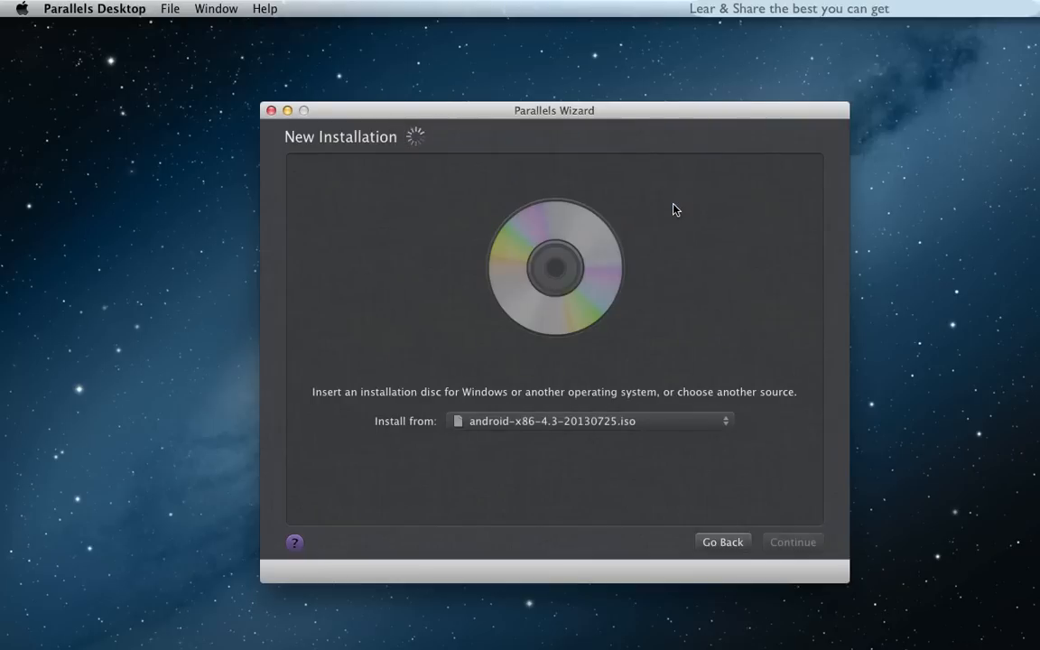
Name the VM Android JB 4.3, customize settings, and lower memory to 512 MB.
left_click(792, 542)
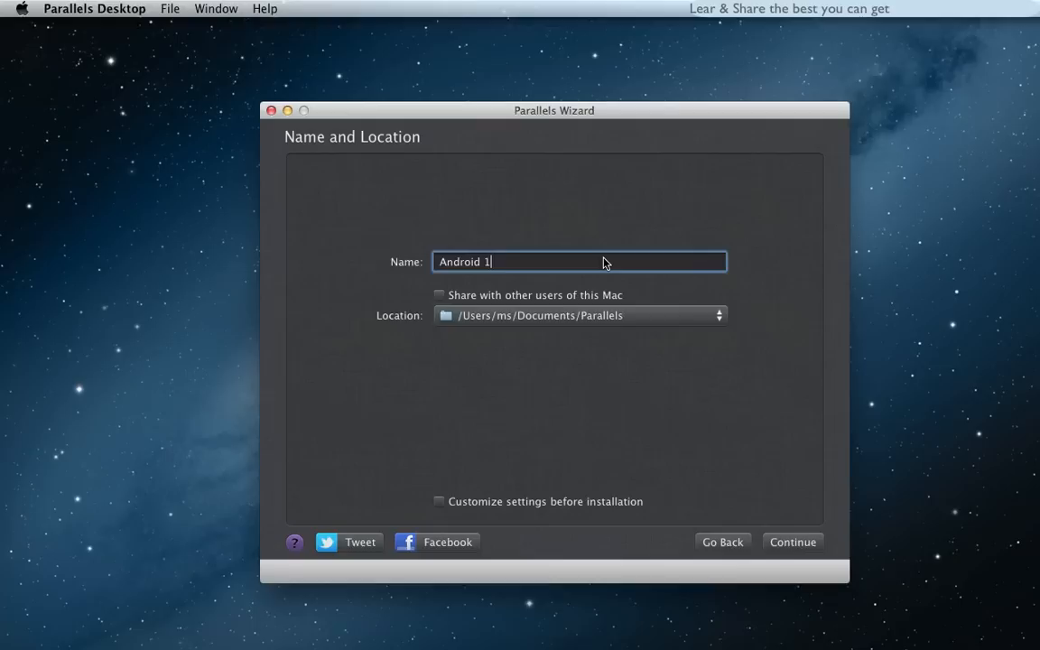
key("backspace")
type("JB 4.3")
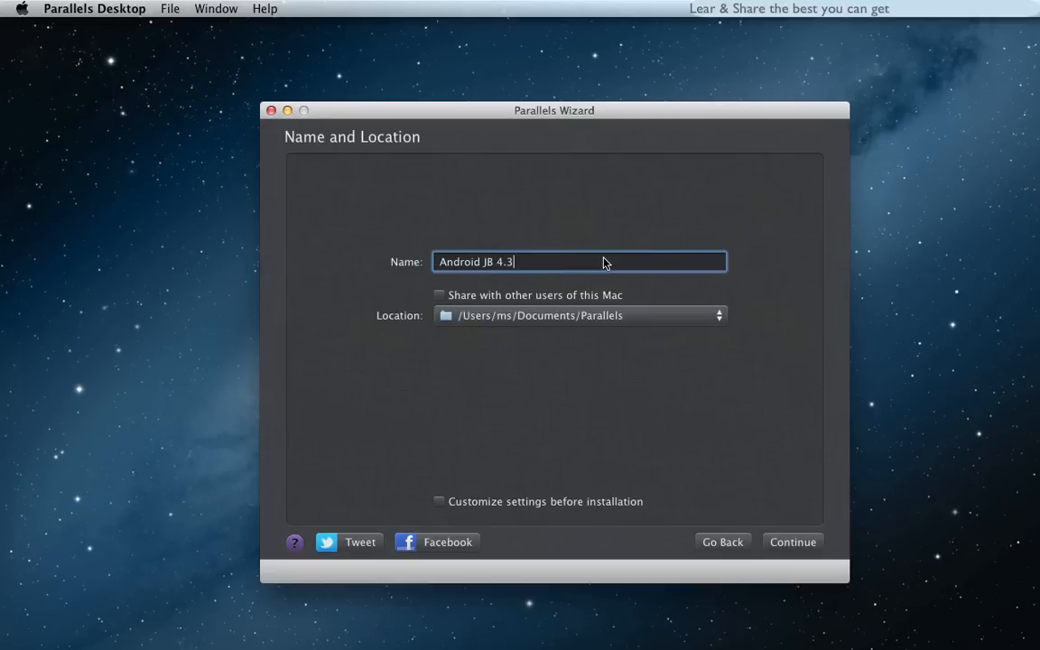
mouse_move(458, 506)
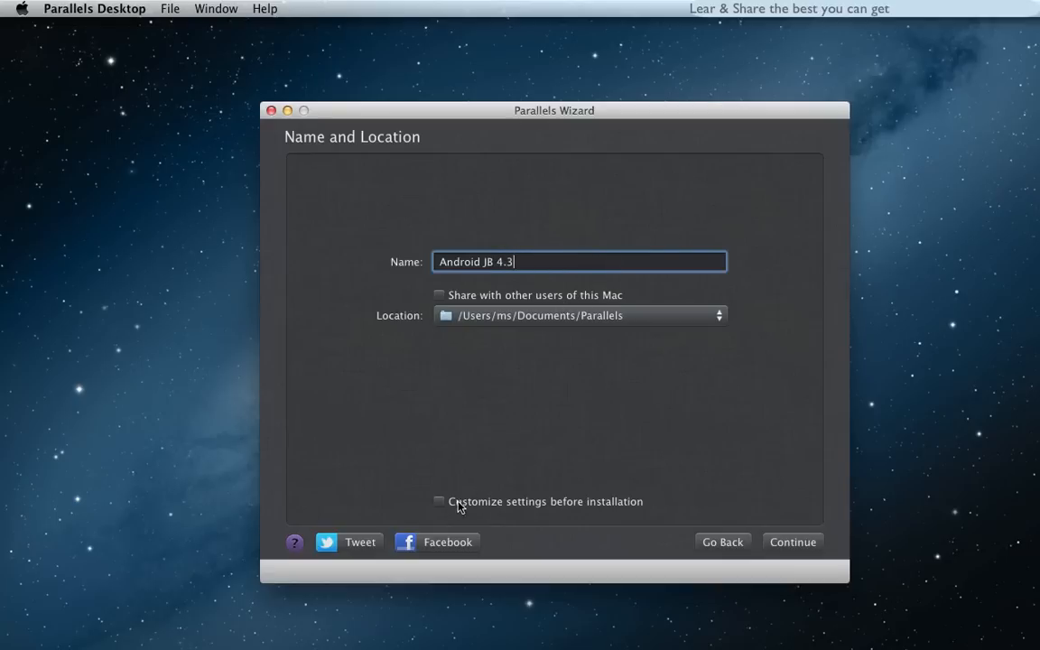
left_click(439, 501)
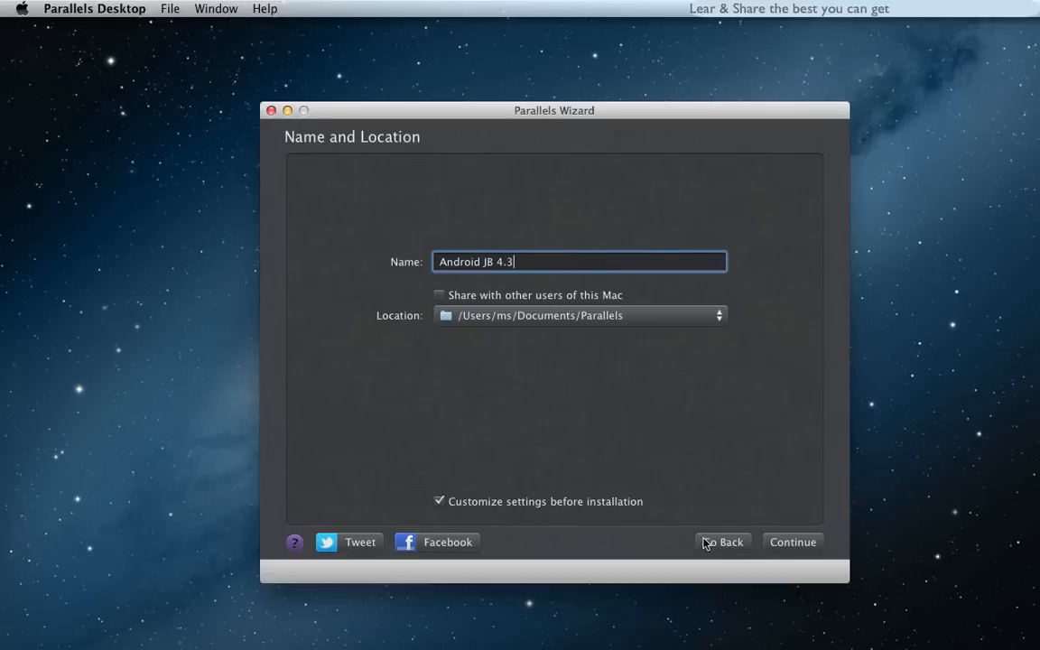
left_click(791, 542)
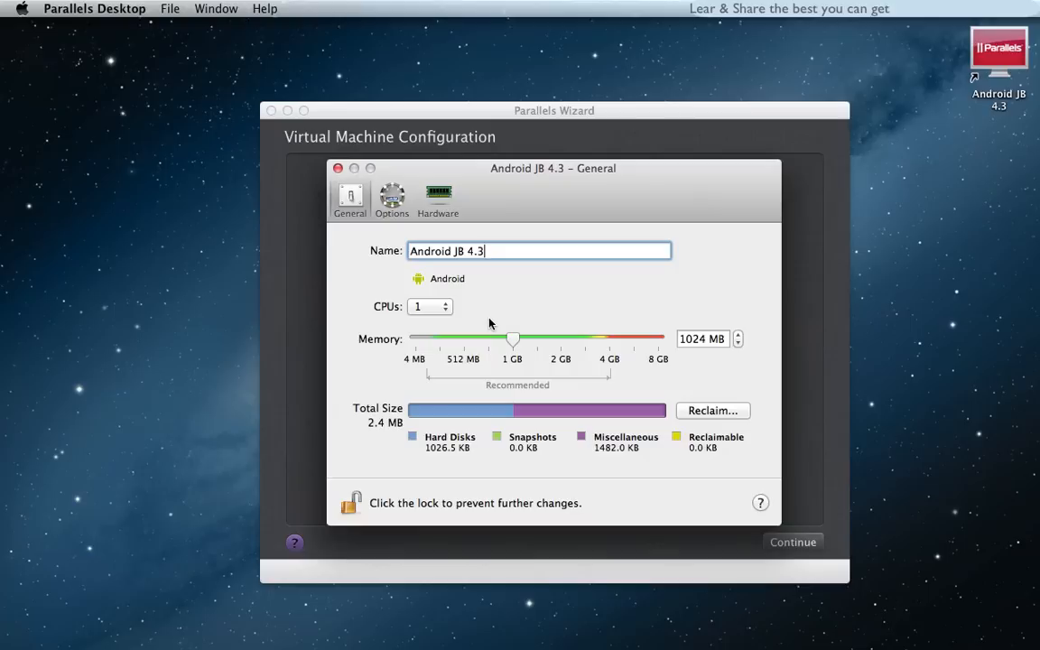
mouse_move(517, 346)
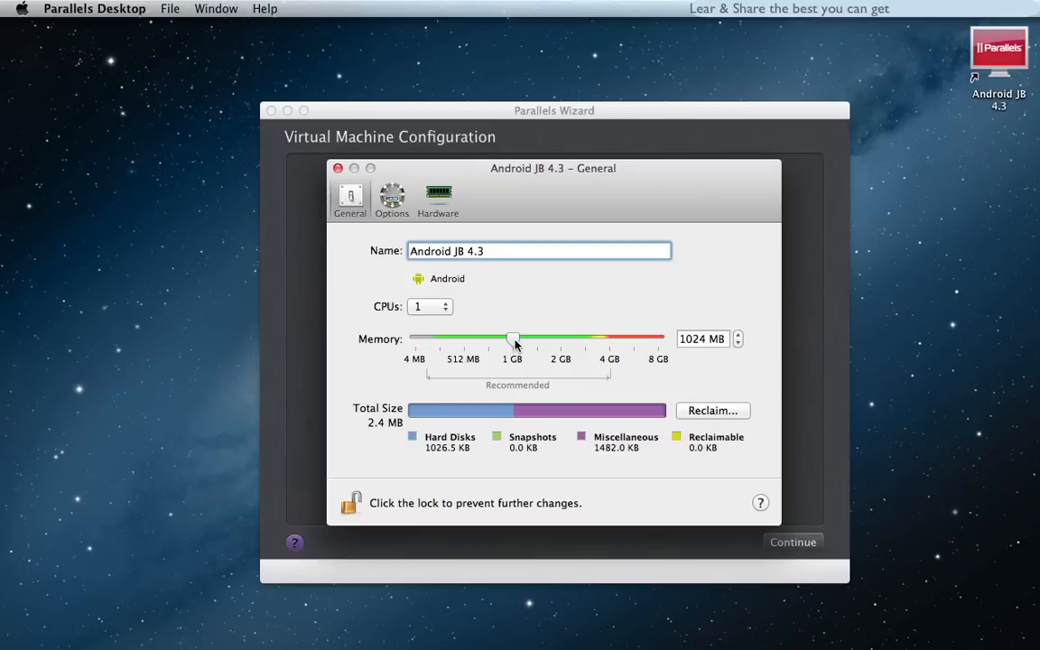
left_click_drag(513, 338, 464, 338)
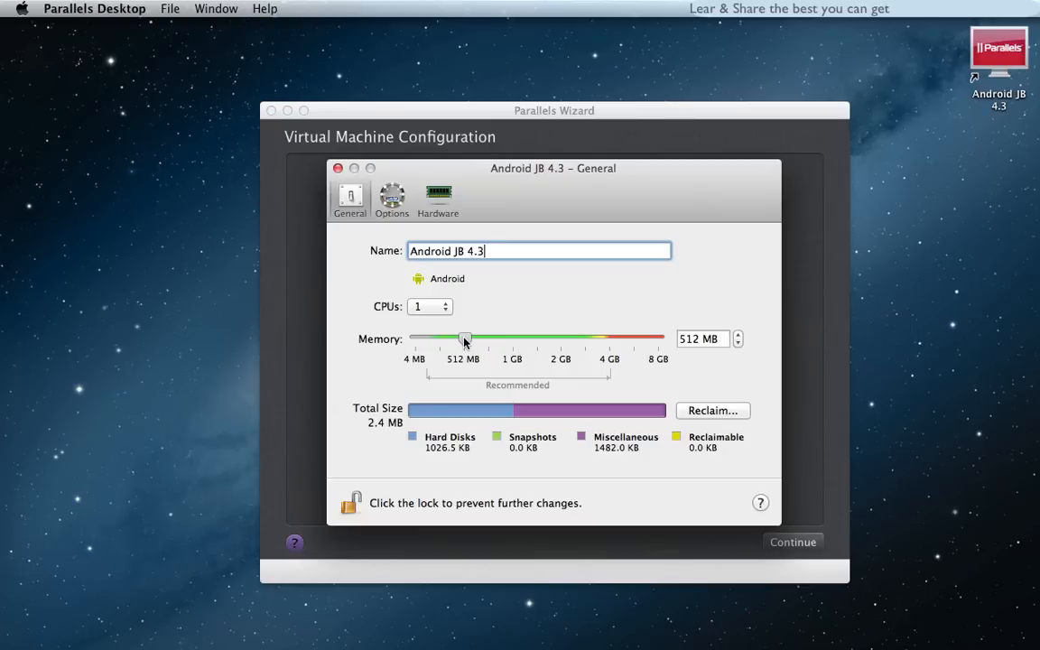
left_click(437, 197)
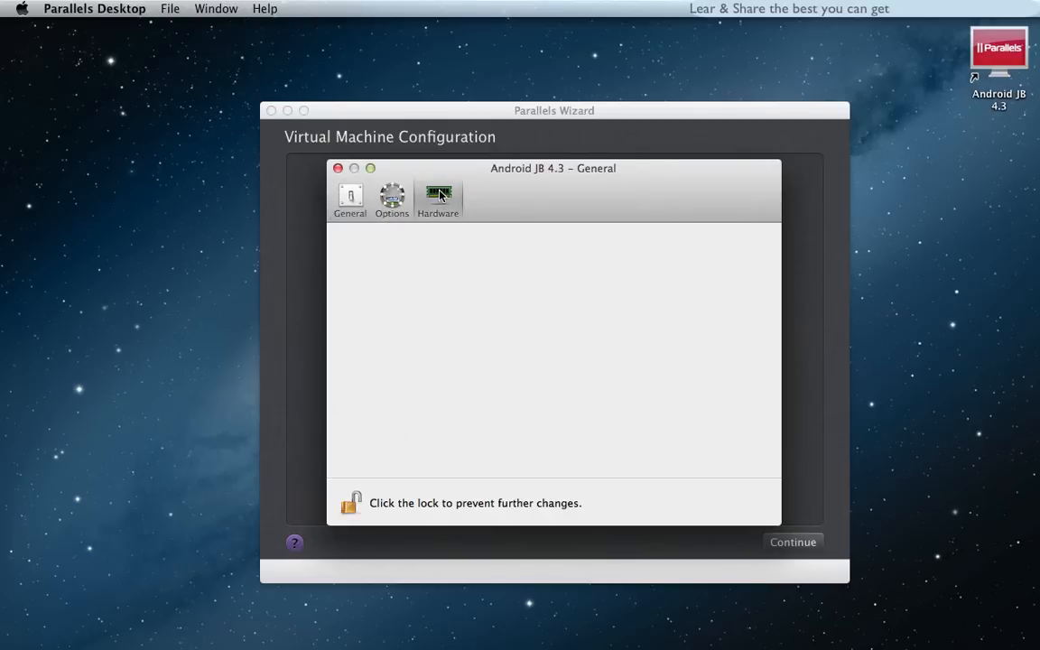
Resize Hard Disk 1 to a 1.0 GB expanding disk, accepting the resize warning.
left_click(438, 196)
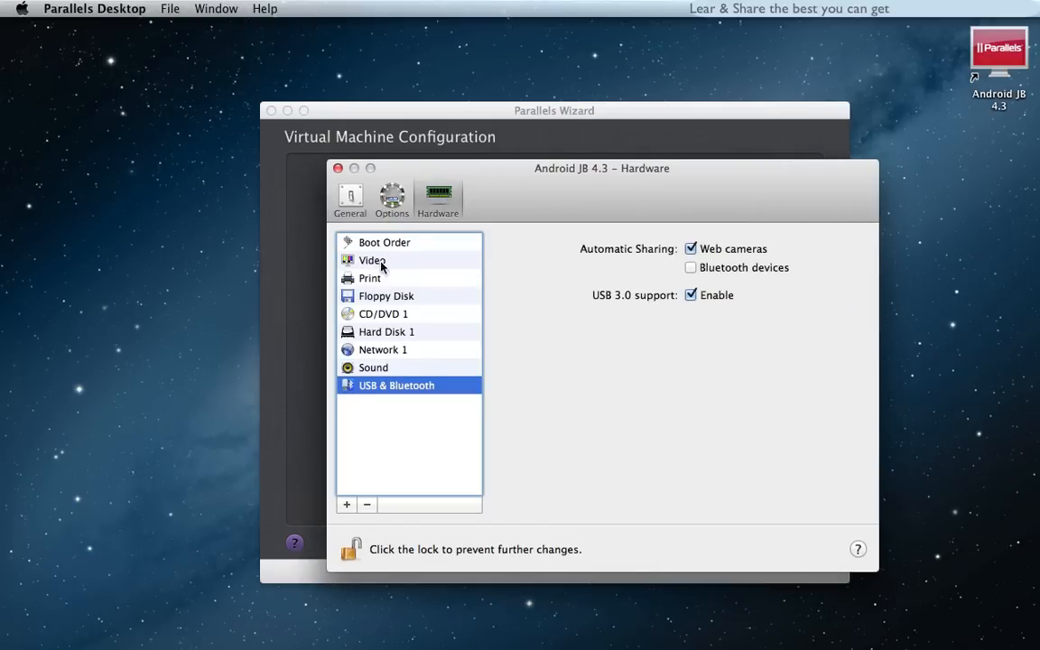
mouse_move(387, 332)
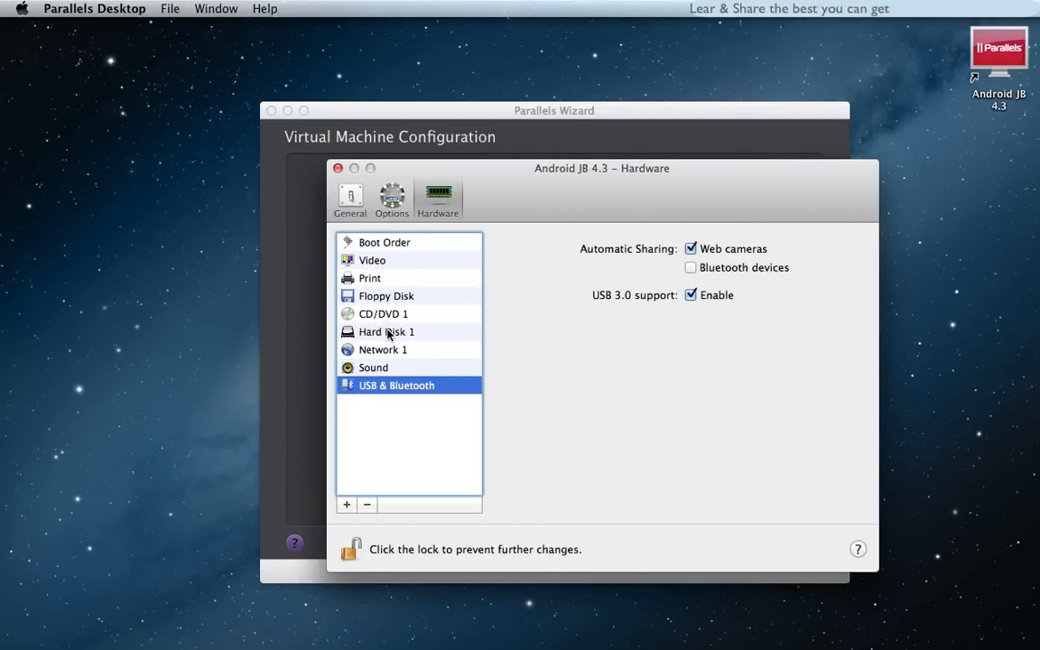
left_click(386, 331)
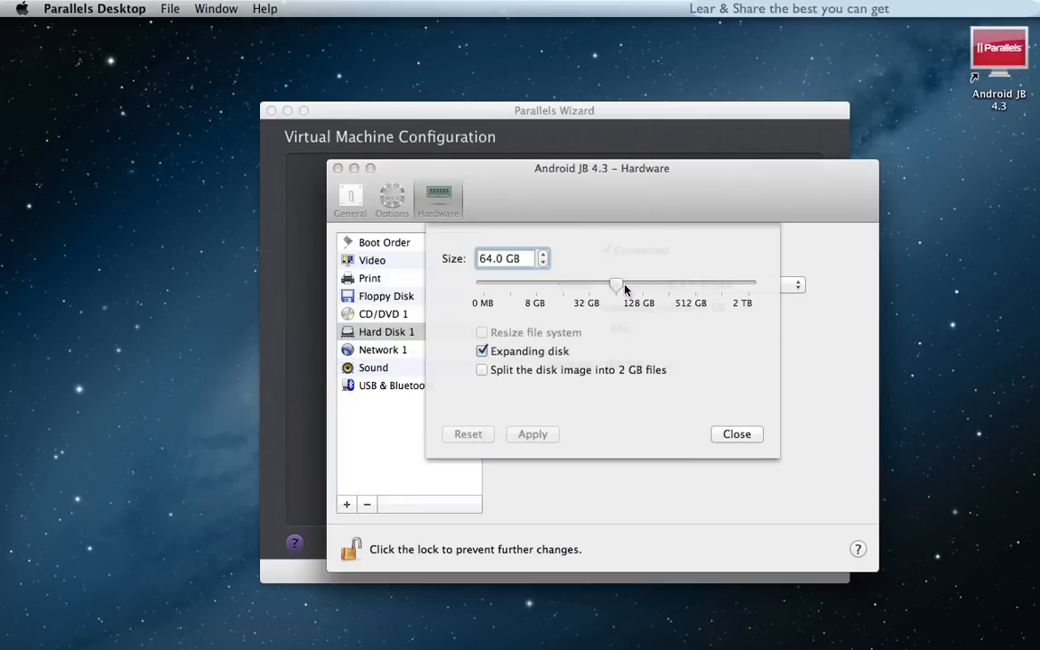
left_click_drag(617, 284, 495, 285)
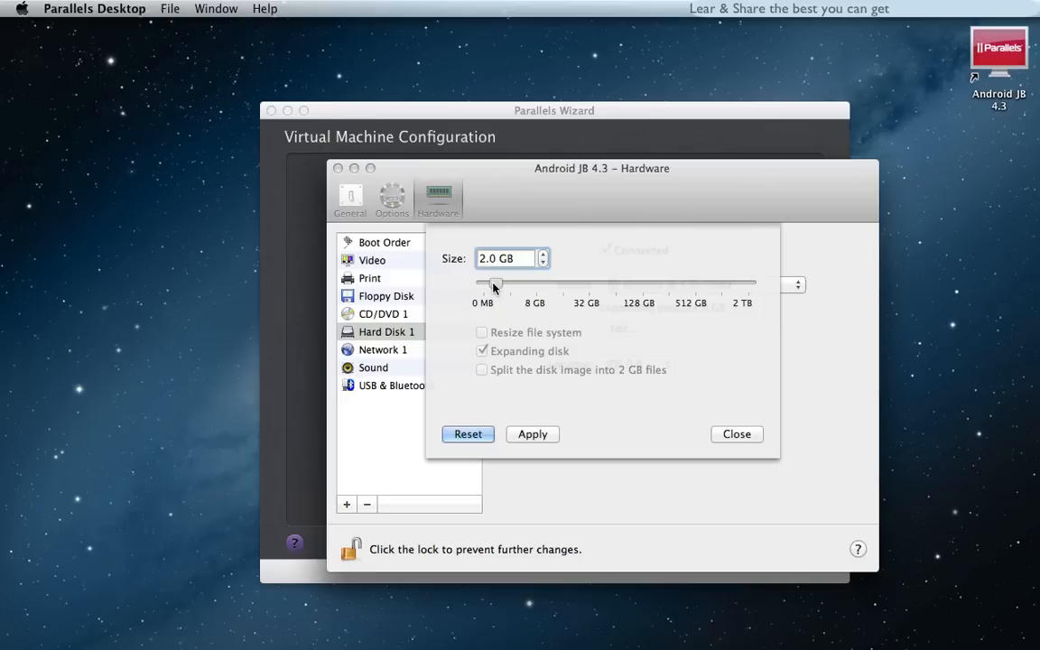
left_click_drag(494, 283, 491, 283)
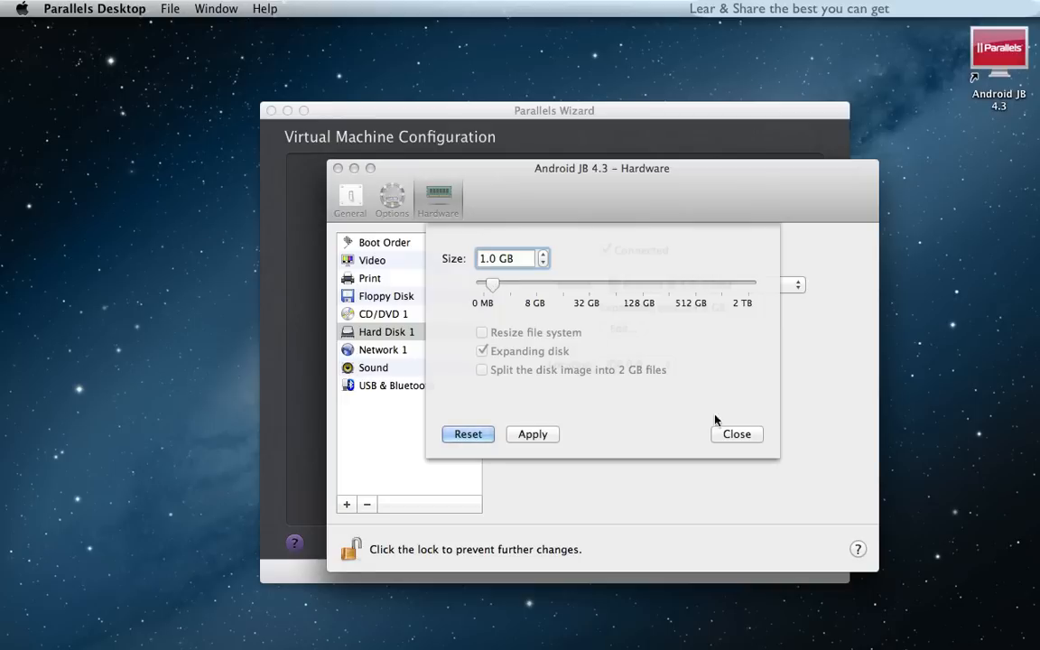
left_click(532, 434)
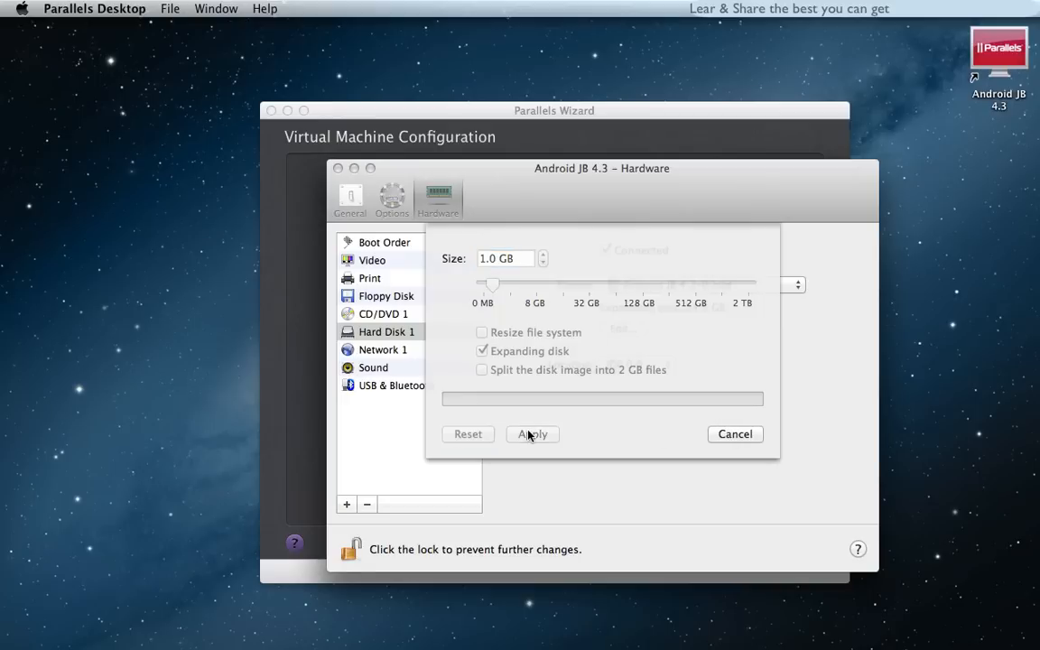
left_click(532, 434)
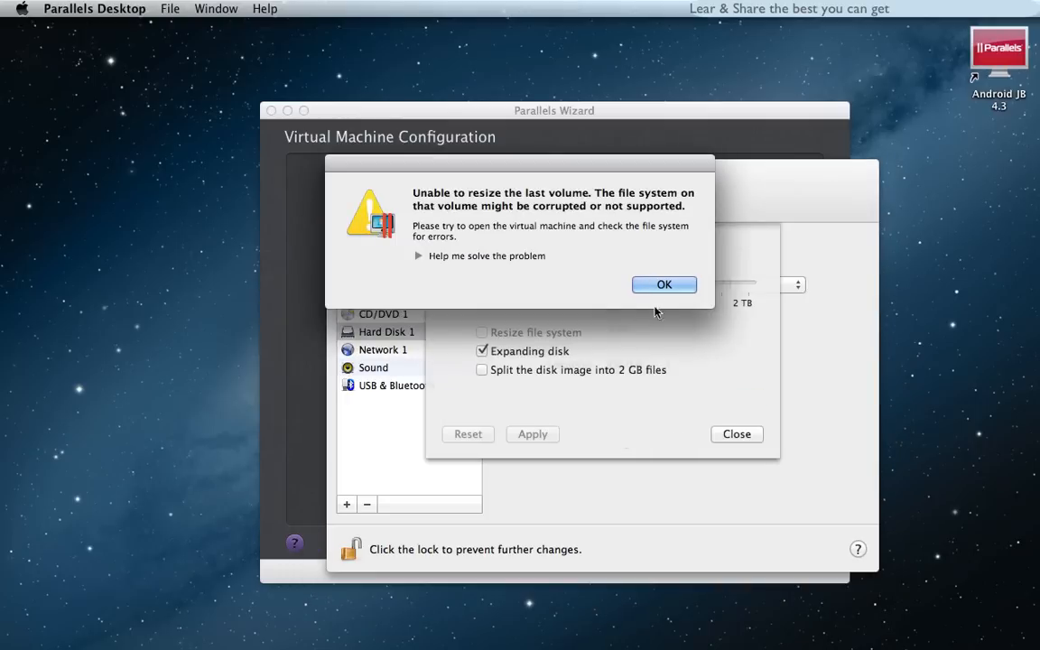
left_click(663, 284)
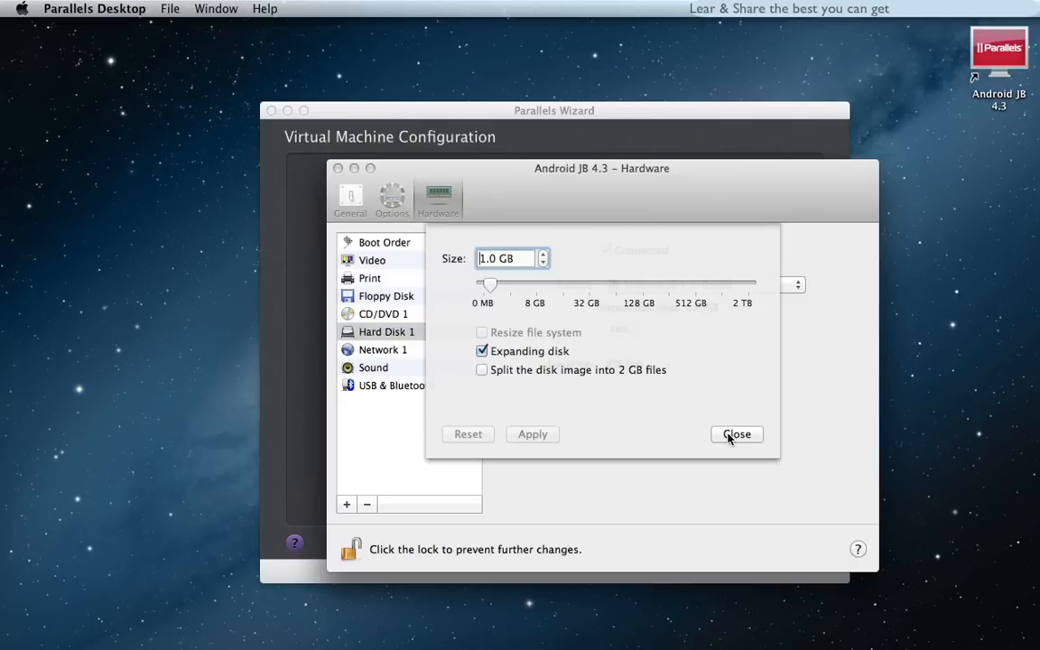
left_click(736, 434)
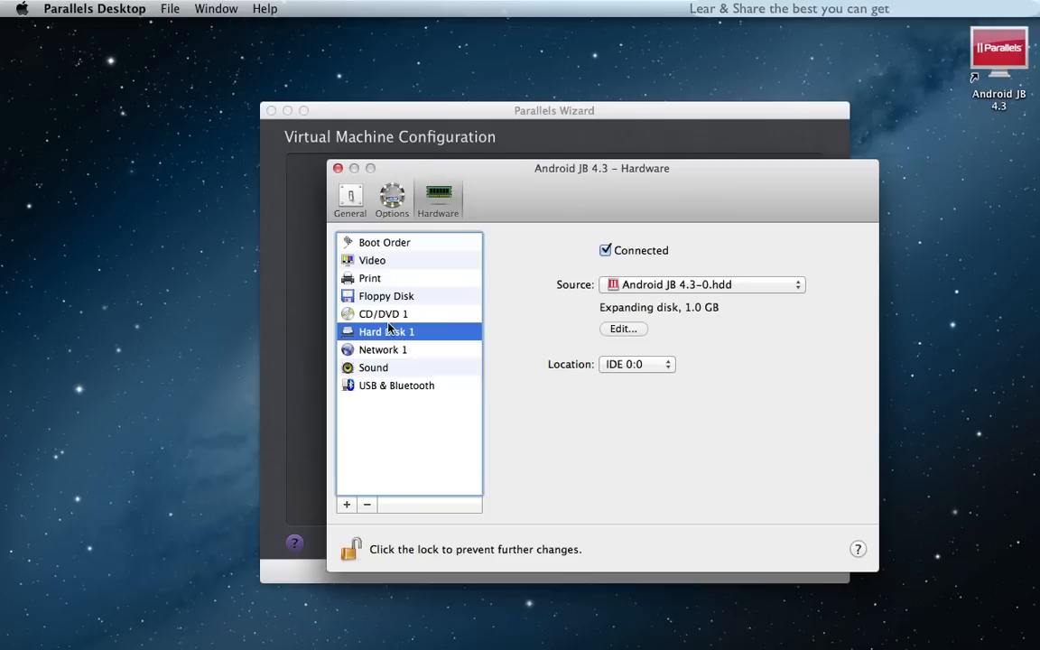
Close the VM configuration and boot Android JB 4.3 to the Android-x86 menu.
left_click(350, 198)
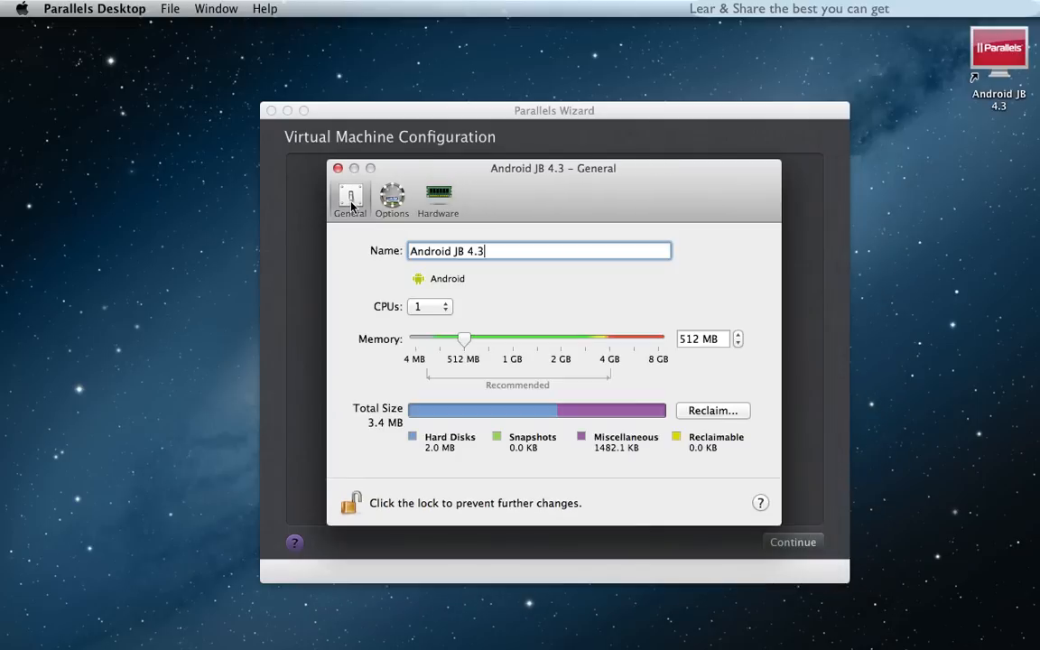
left_click(429, 306)
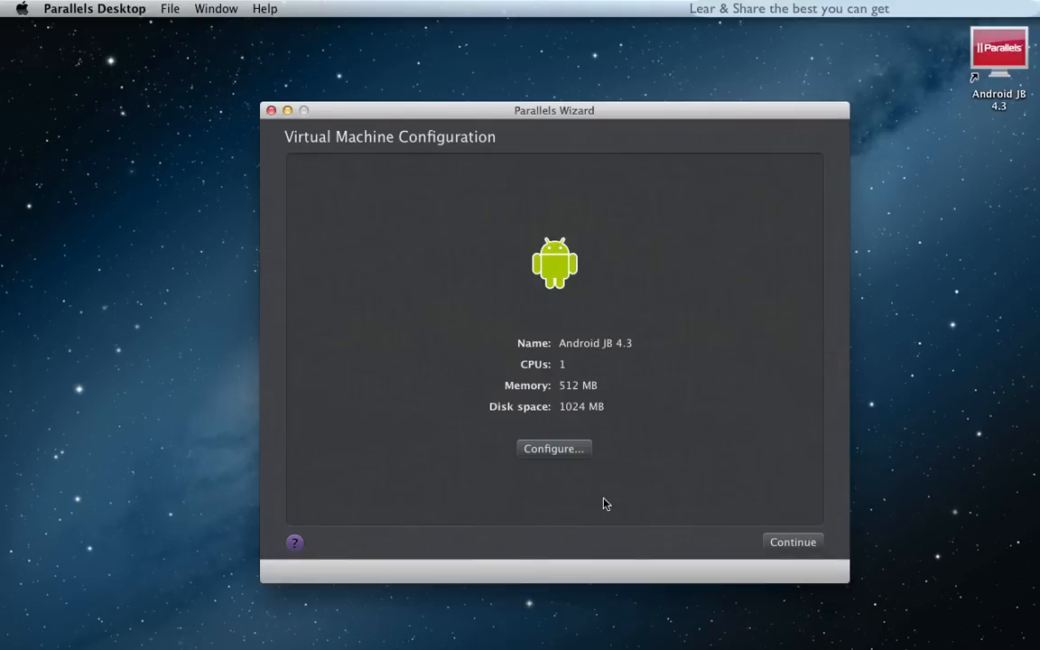
mouse_move(793, 542)
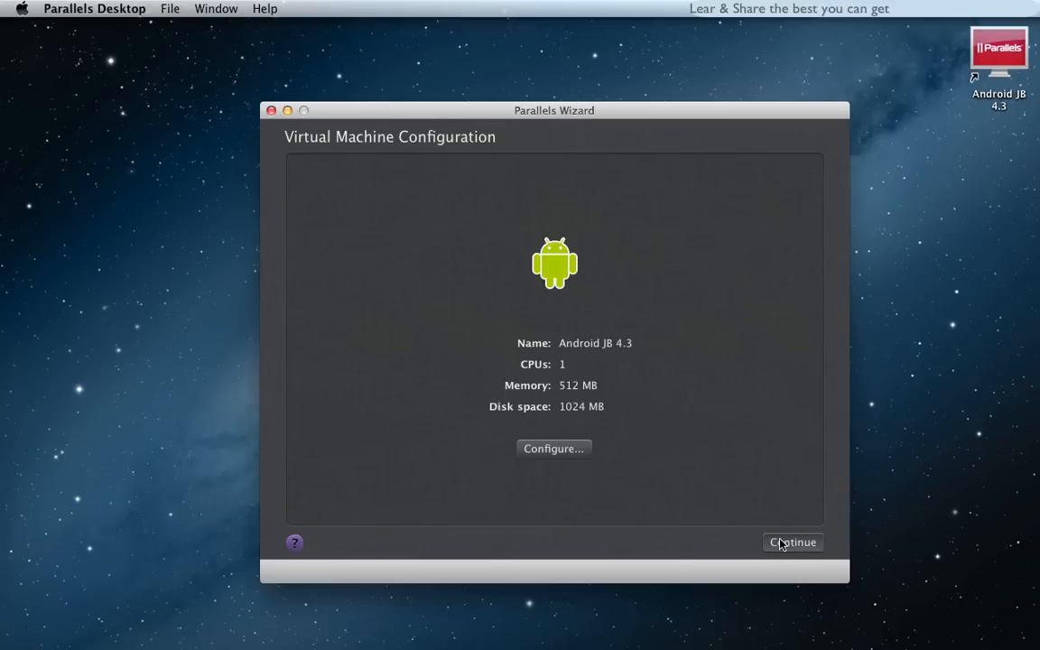
left_click(792, 542)
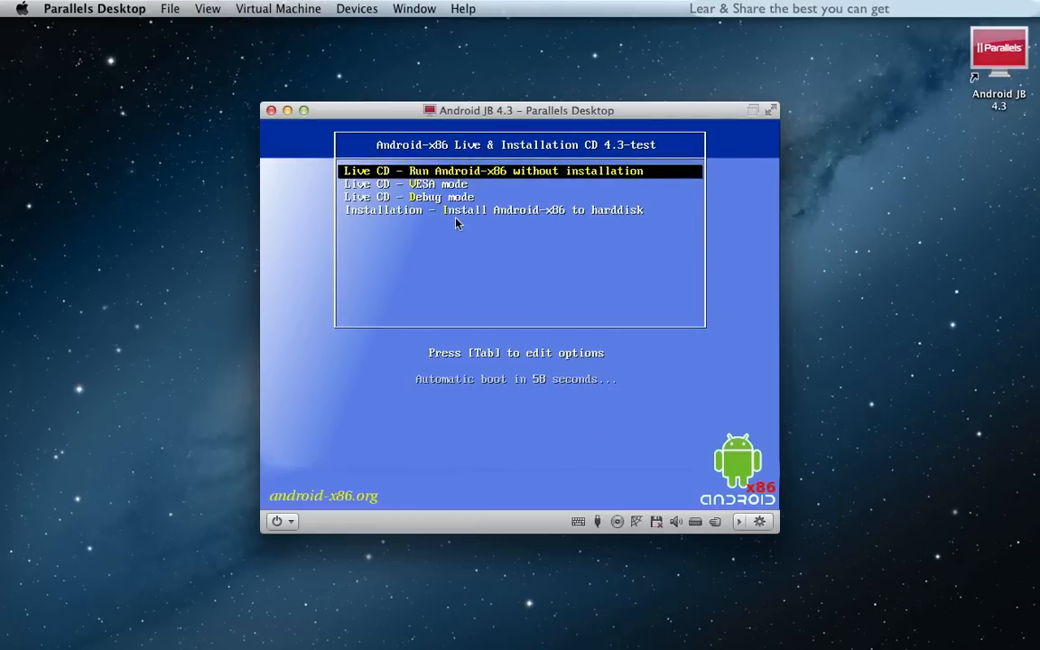
Choose installation to hard disk and start partitioning with an empty partition table.
left_click(460, 216)
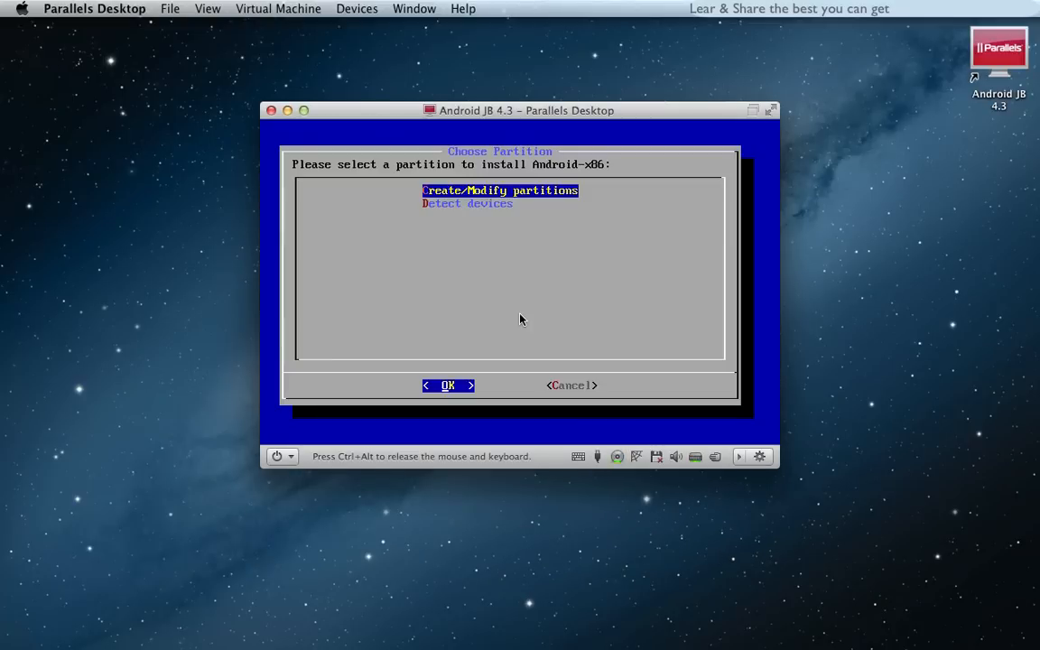
left_click(447, 386)
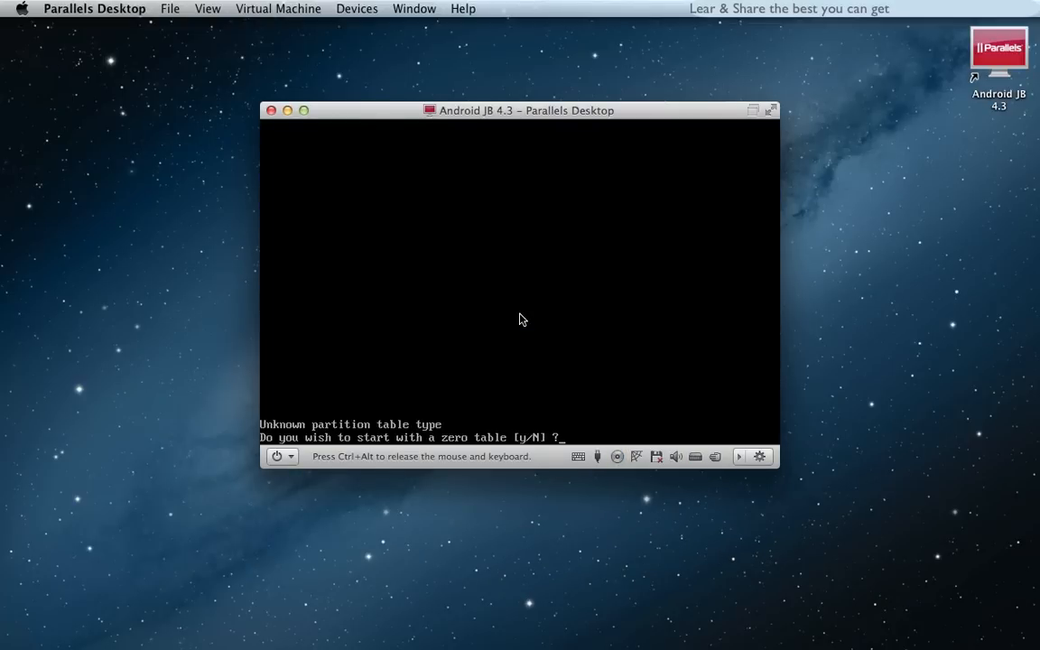
type("y")
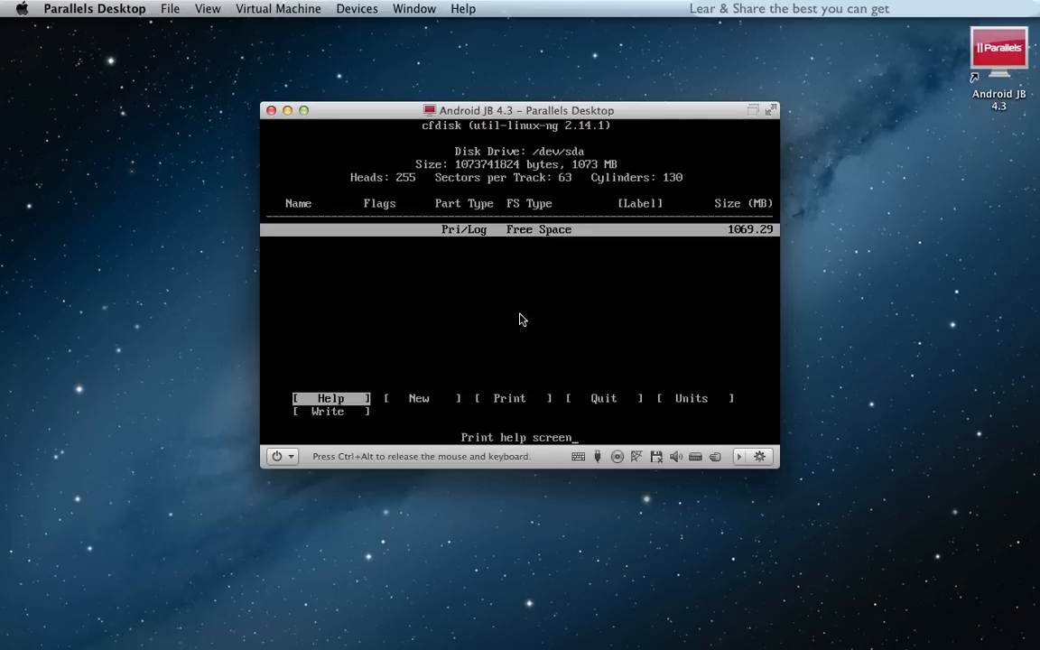
key("right")
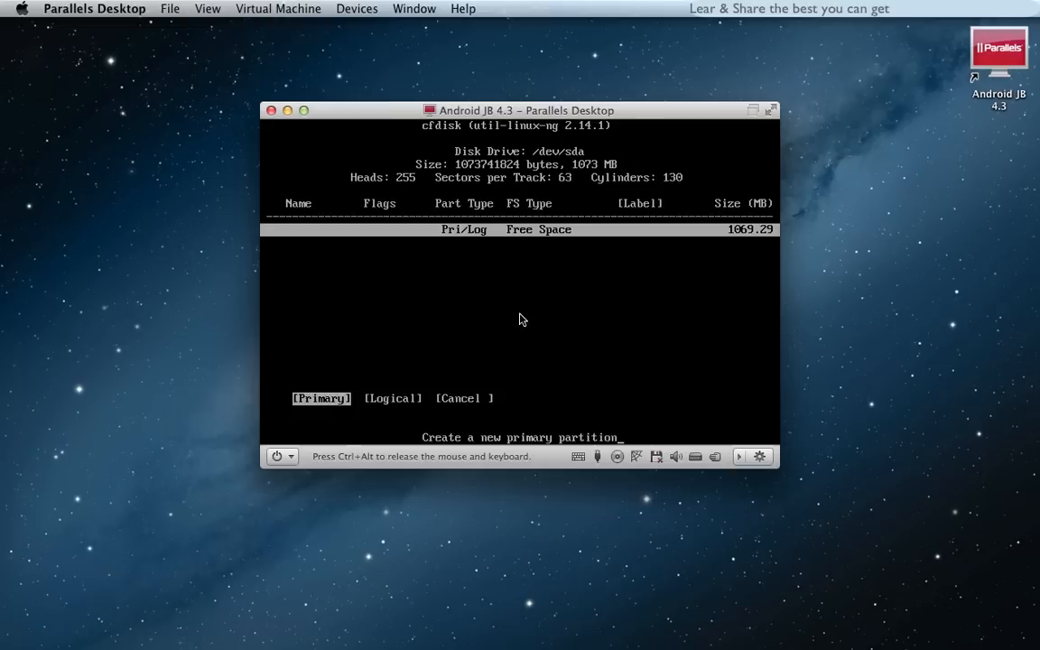
Create a new primary partition sda1 and write the partition table to disk.
left_click(321, 398)
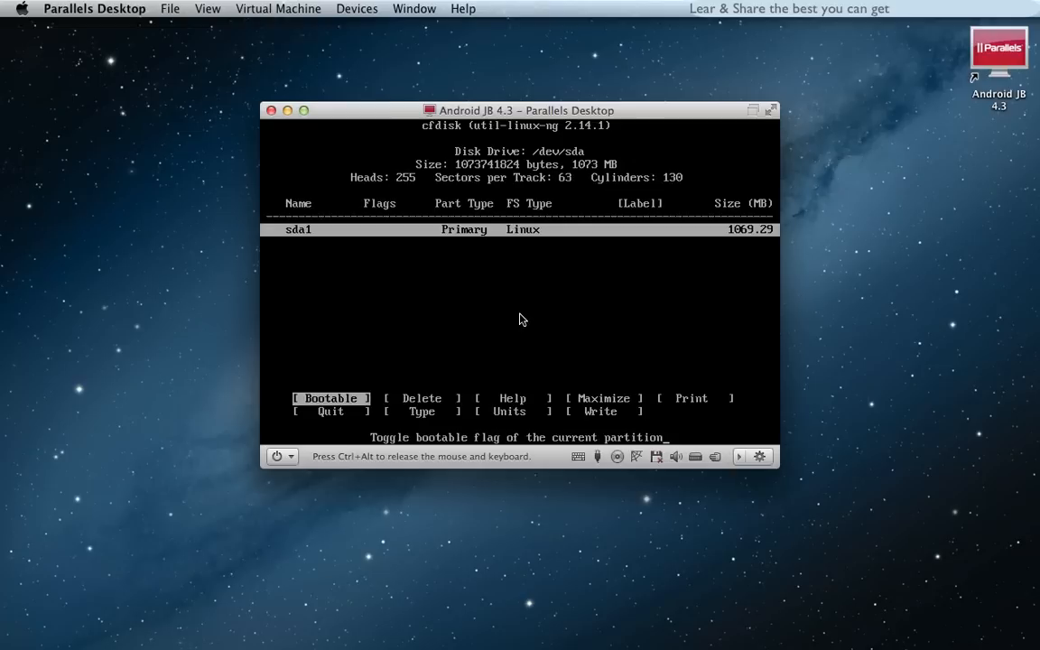
left_click(600, 411)
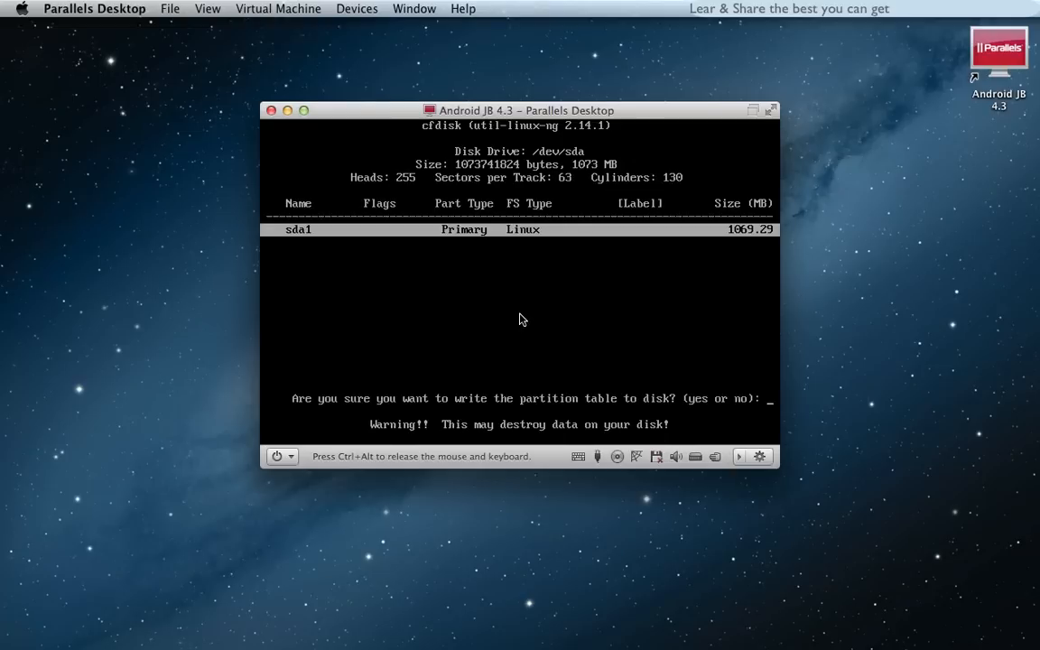
type("ye")
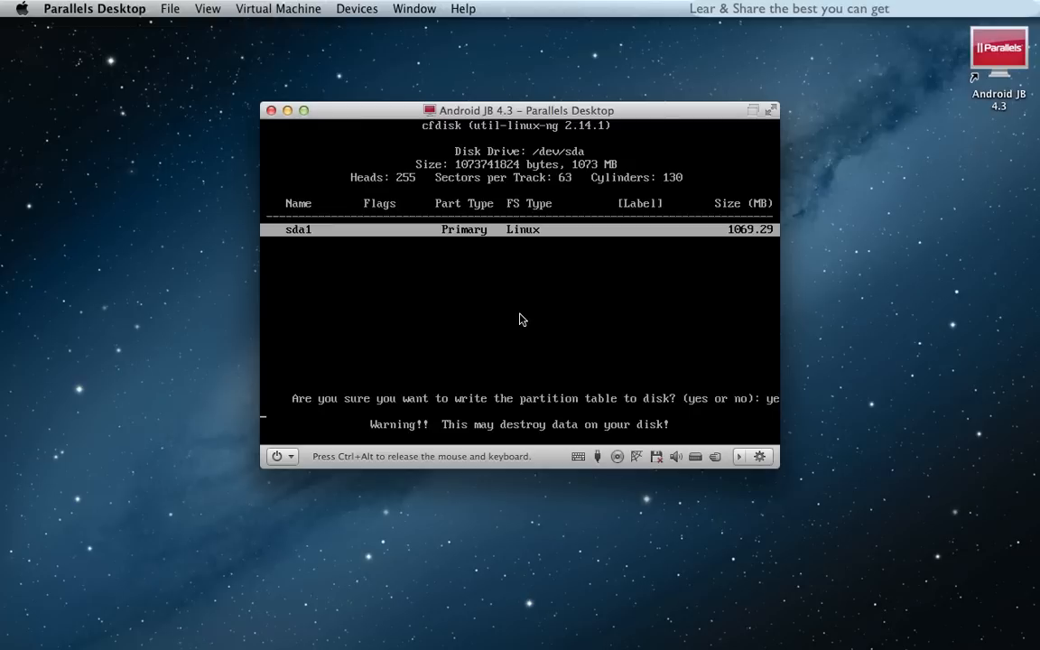
key("Return")
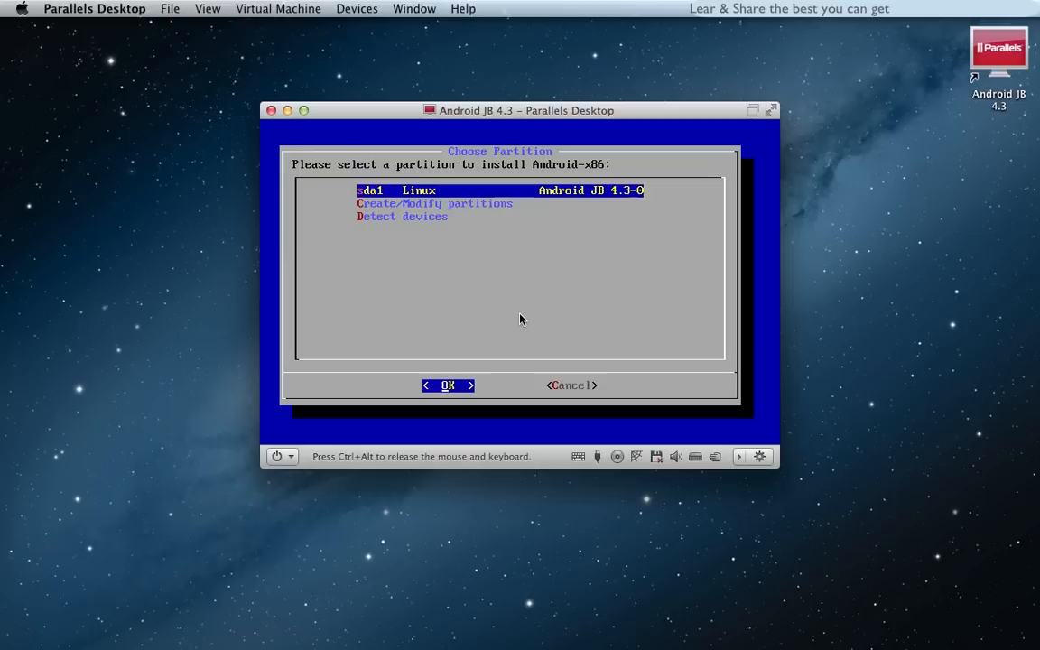
Install onto sda1 formatted as ext3, answering the GRUB and read-write /system prompts.
left_click(447, 386)
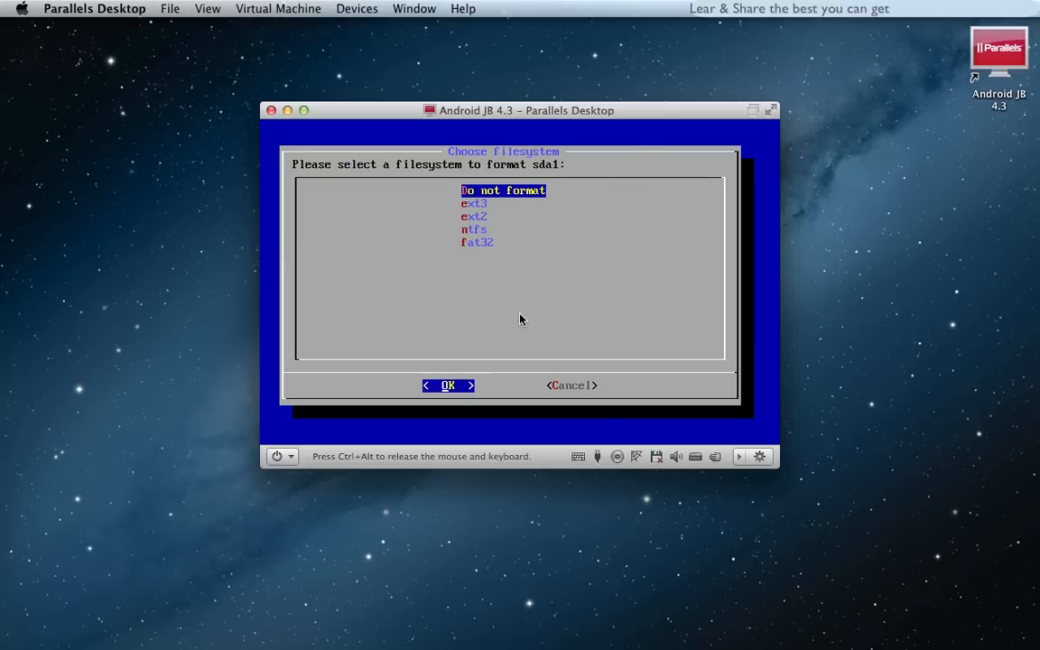
left_click(446, 385)
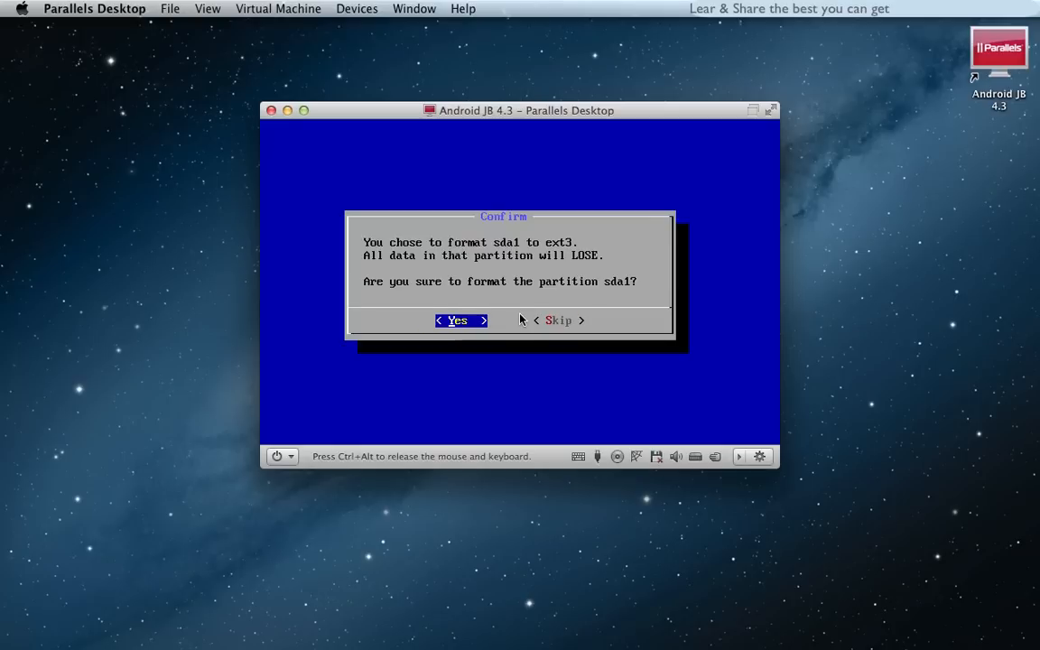
left_click(456, 320)
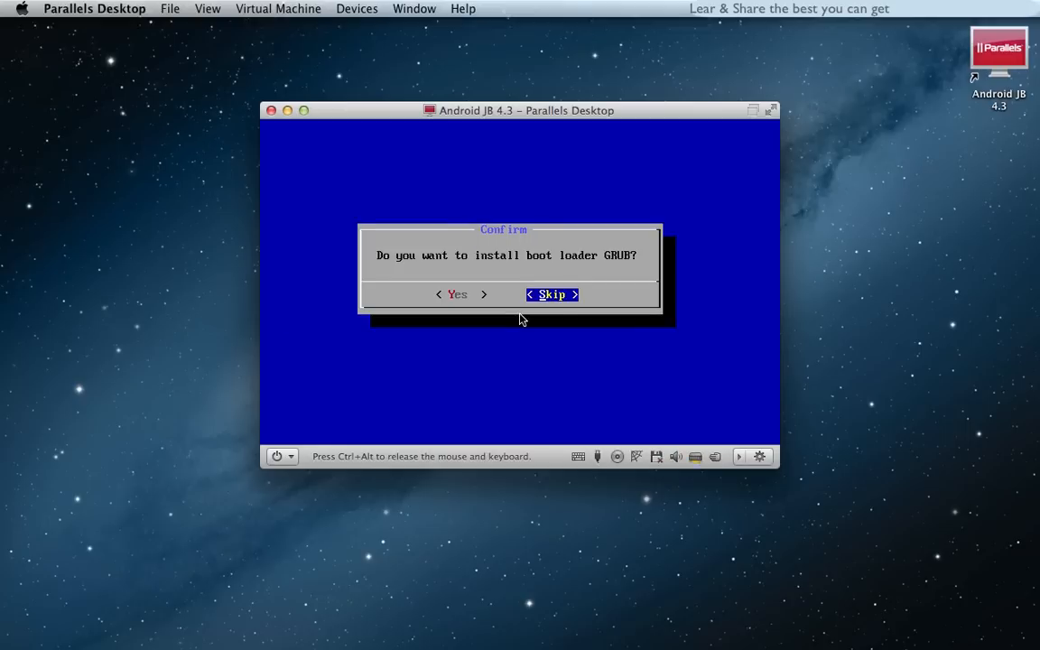
left_click(551, 294)
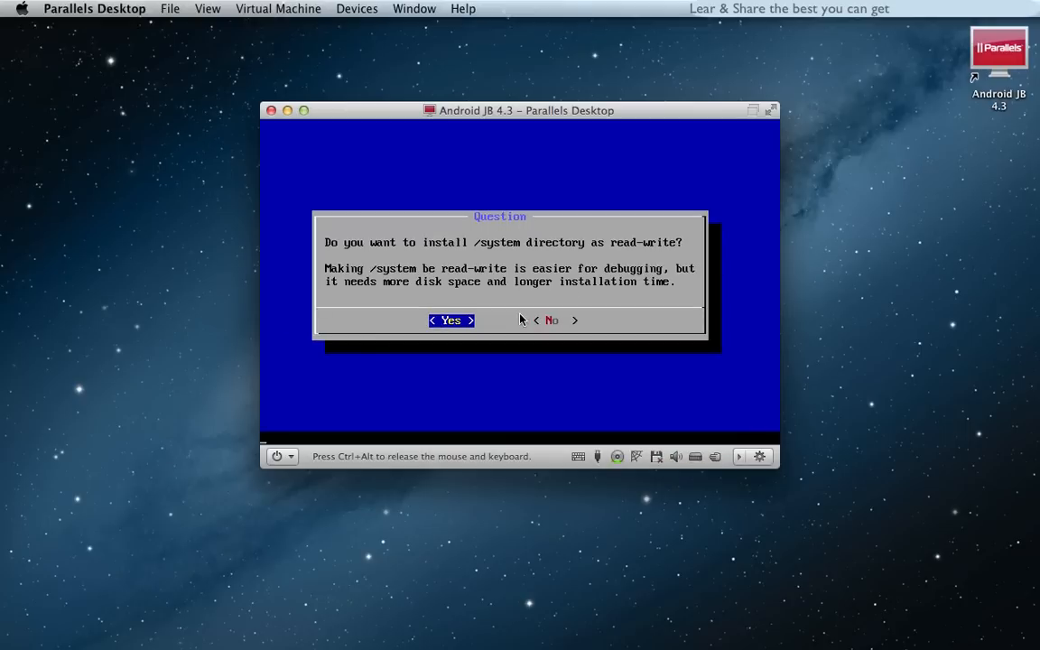
left_click(450, 321)
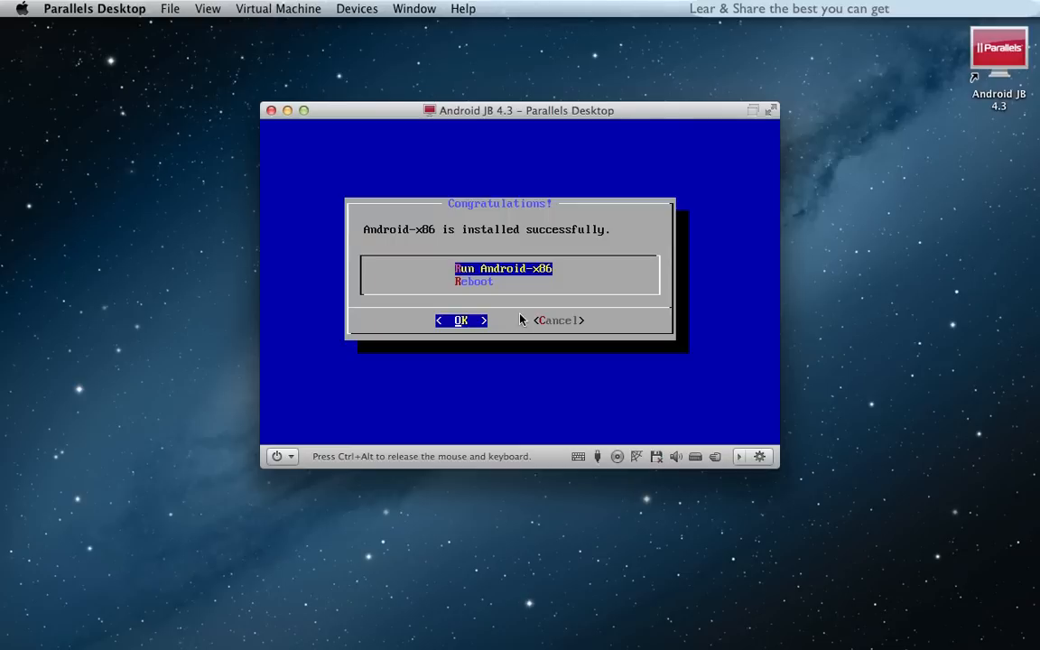
Choose Run Android-x86 in the Congratulations dialog to boot the installed system.
left_click(461, 320)
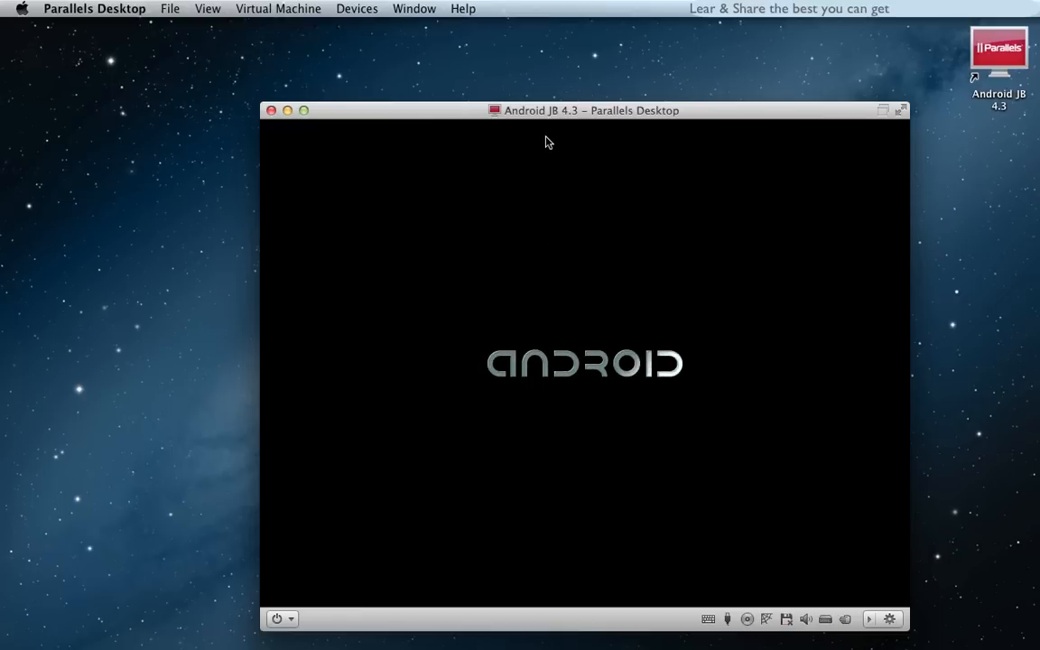
Reposition the VM window and start Android setup in English (United States).
left_click_drag(585, 110, 507, 71)
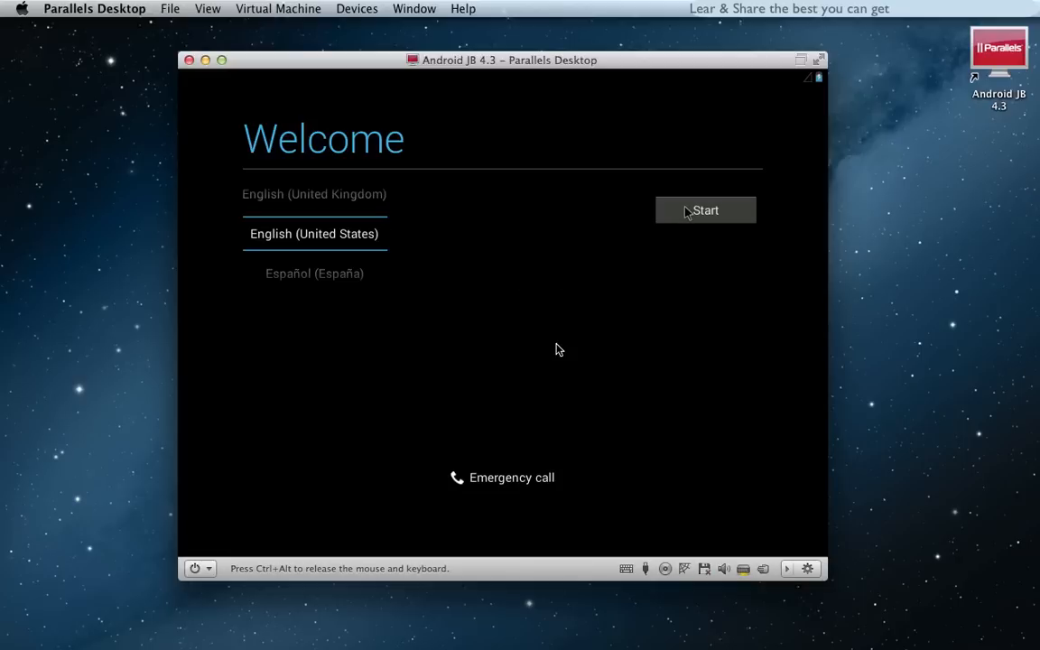
left_click(705, 209)
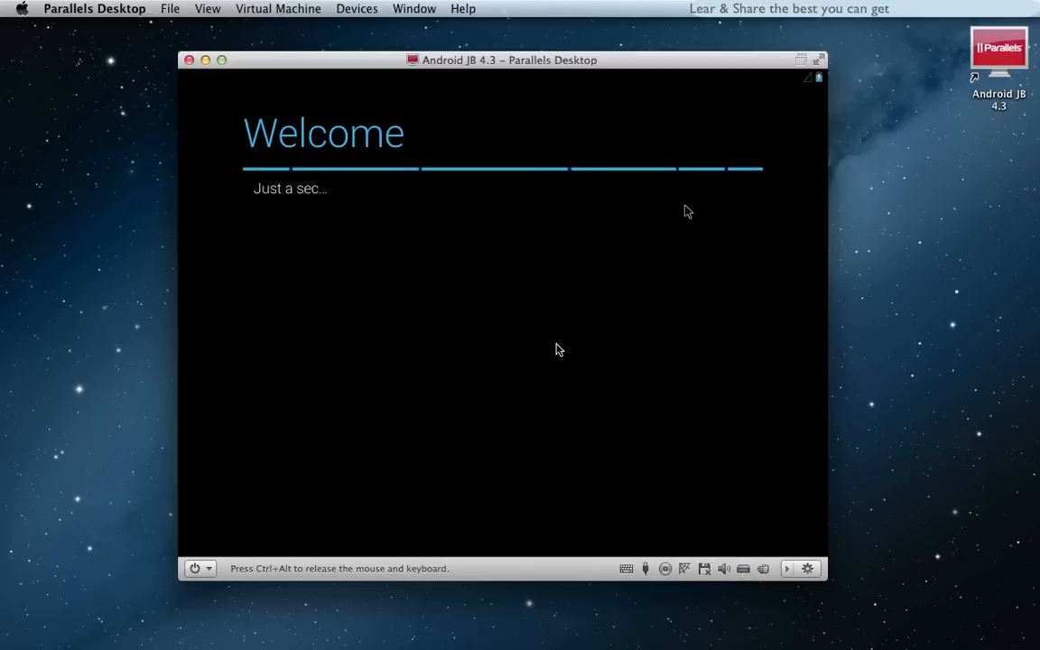